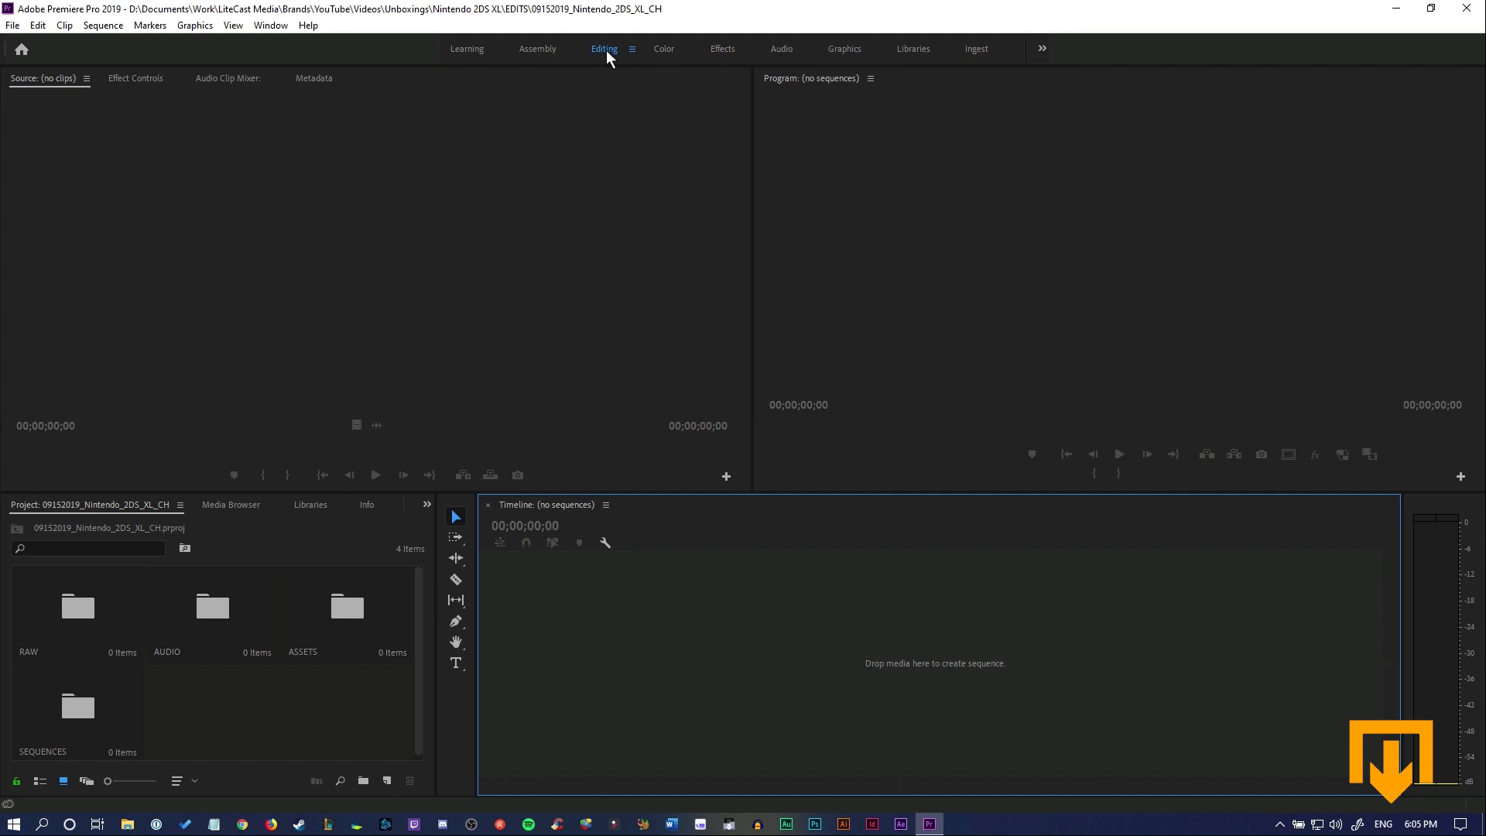
{"action": "mouse_move", "coordinate": [751, 107]}
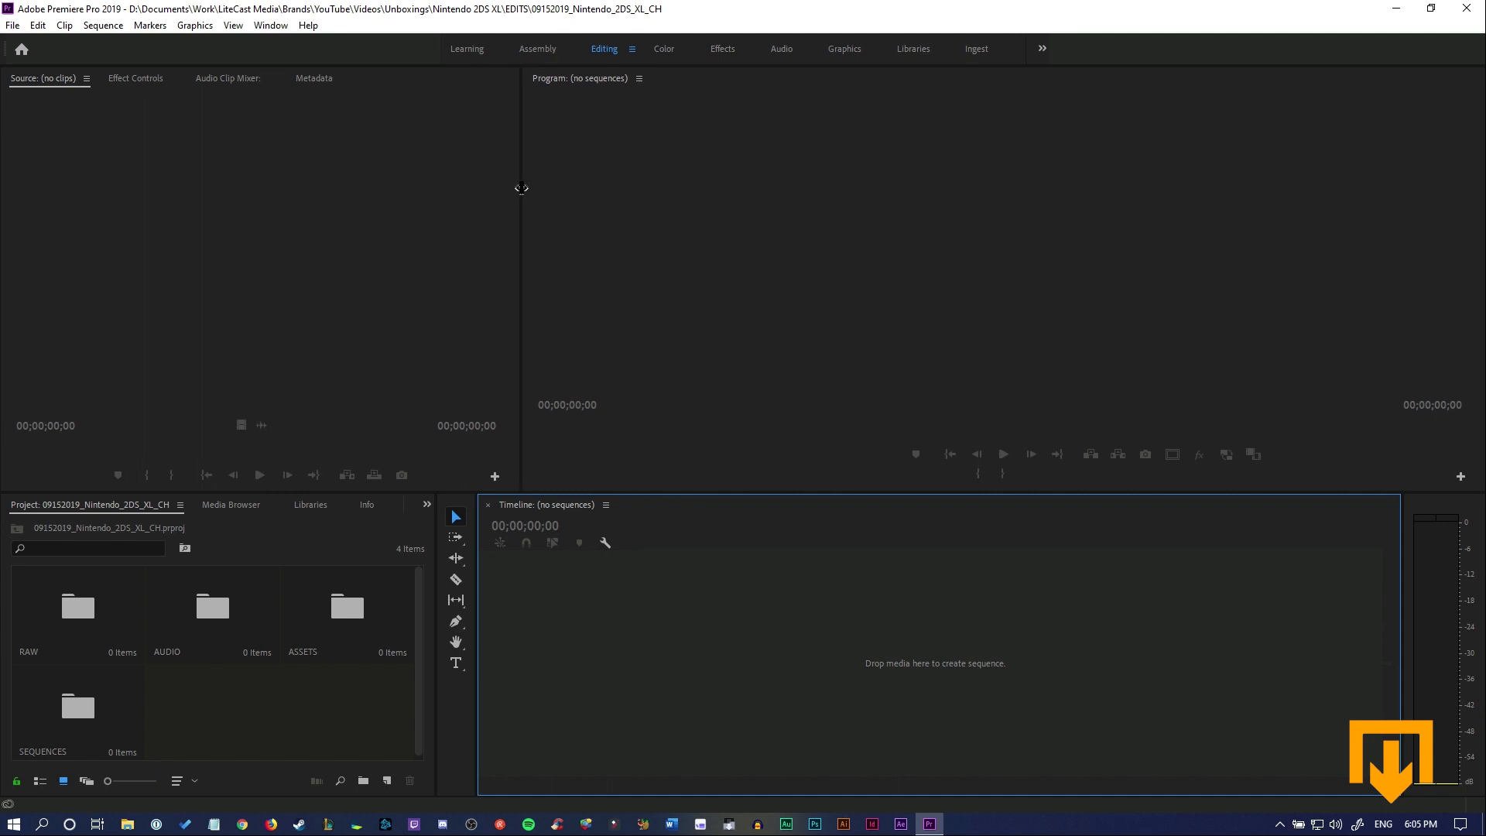
{"action": "mouse_move", "coordinate": [939, 83]}
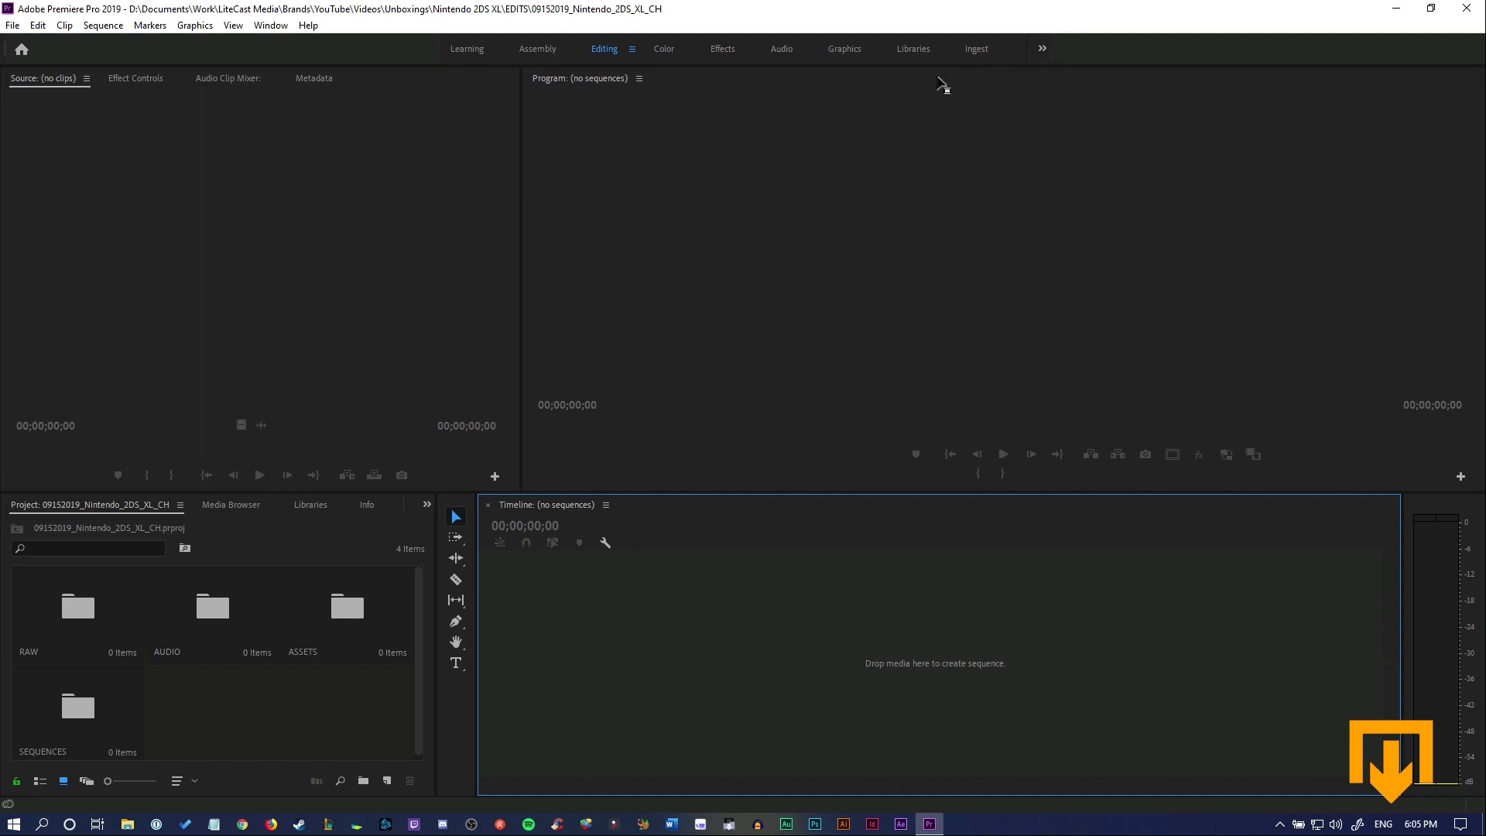
{"action": "mouse_move", "coordinate": [605, 50]}
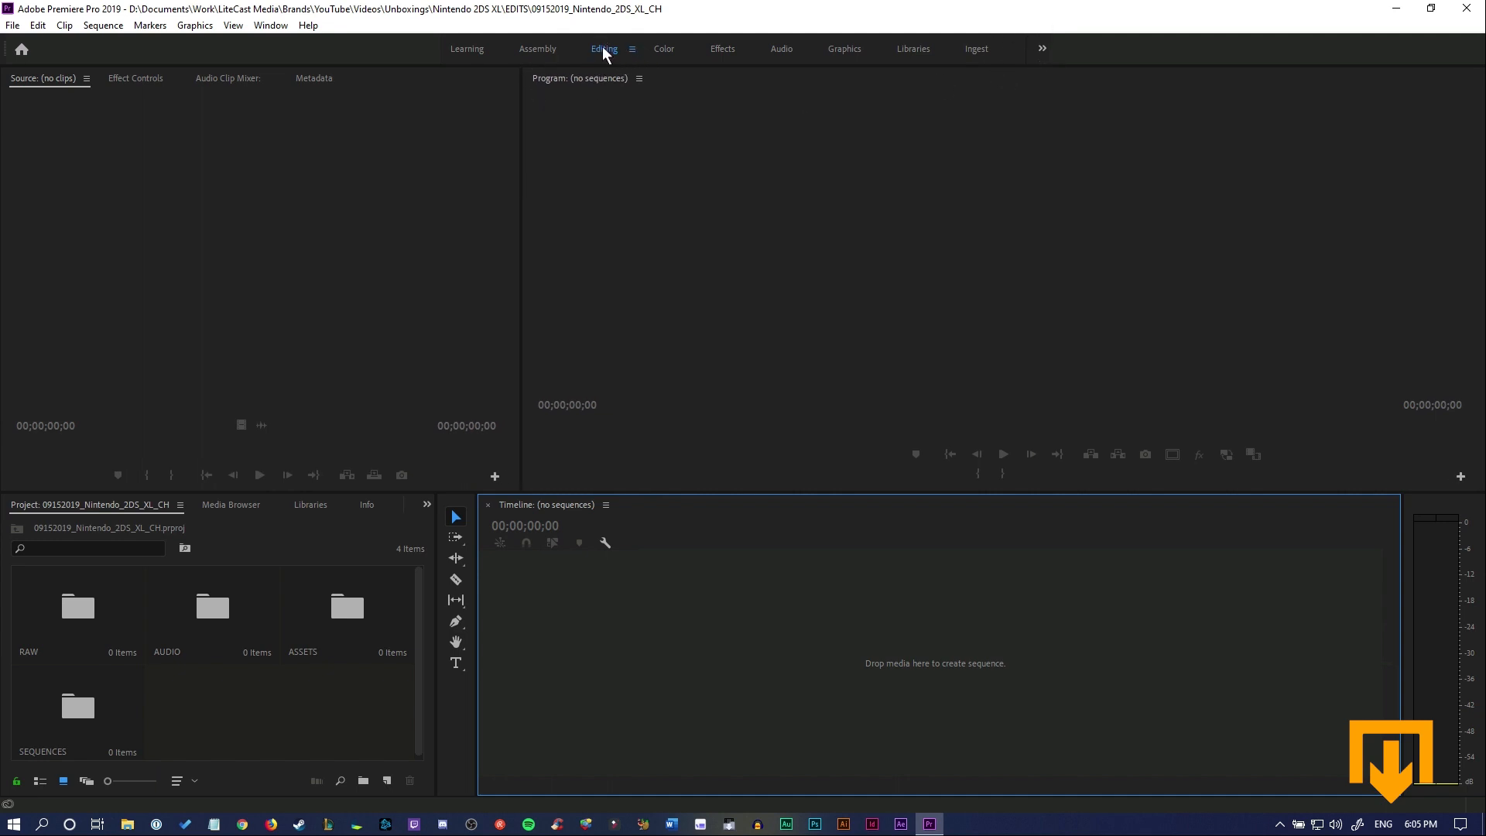
Reset the Editing workspace to its saved layout, restoring equal Source and Program monitor widths.
{"action": "left_click", "coordinate": [634, 48]}
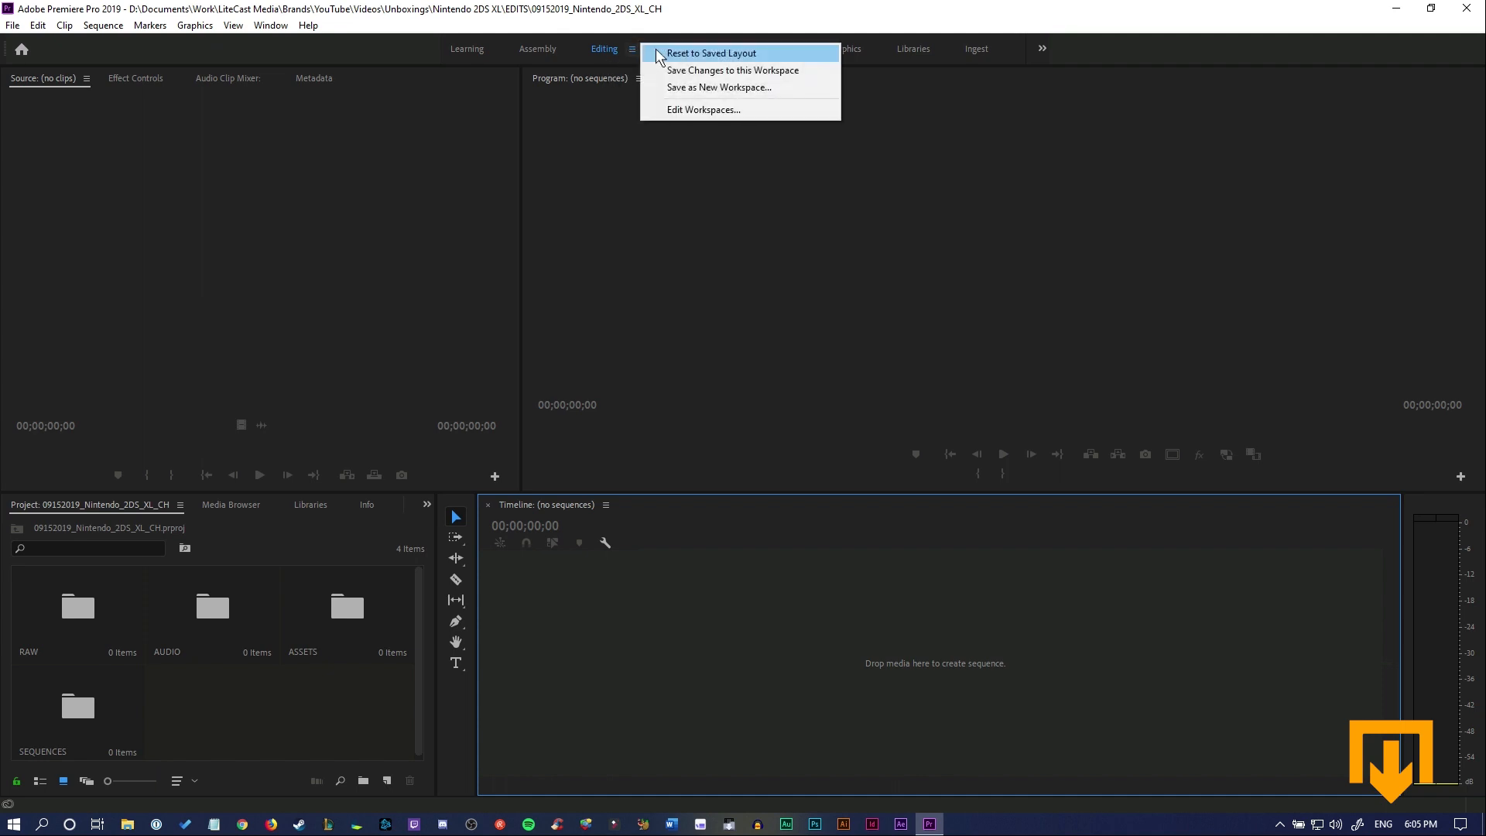
{"action": "left_click", "coordinate": [718, 53]}
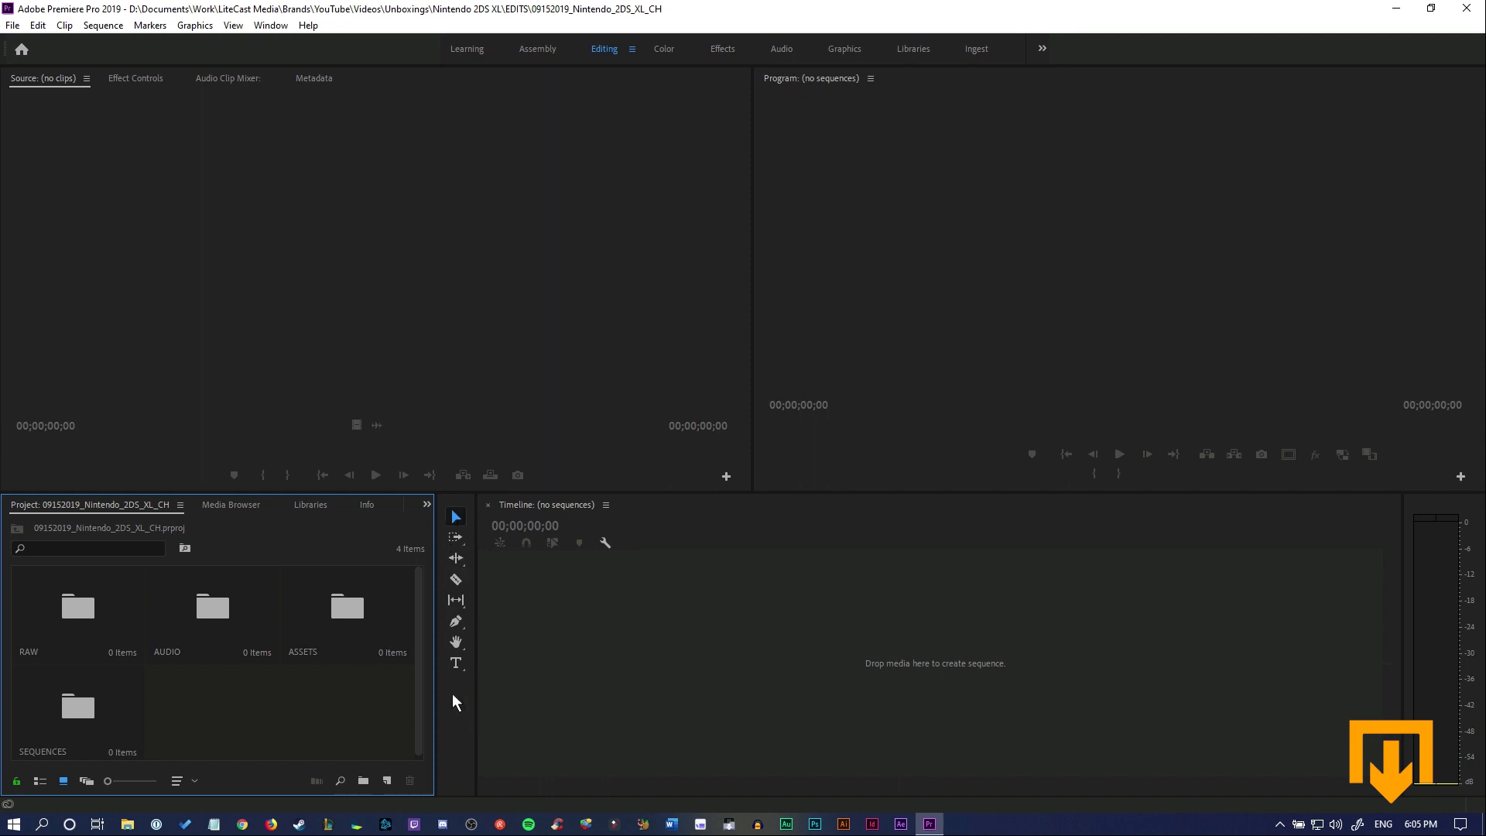
{"action": "mouse_move", "coordinate": [507, 542]}
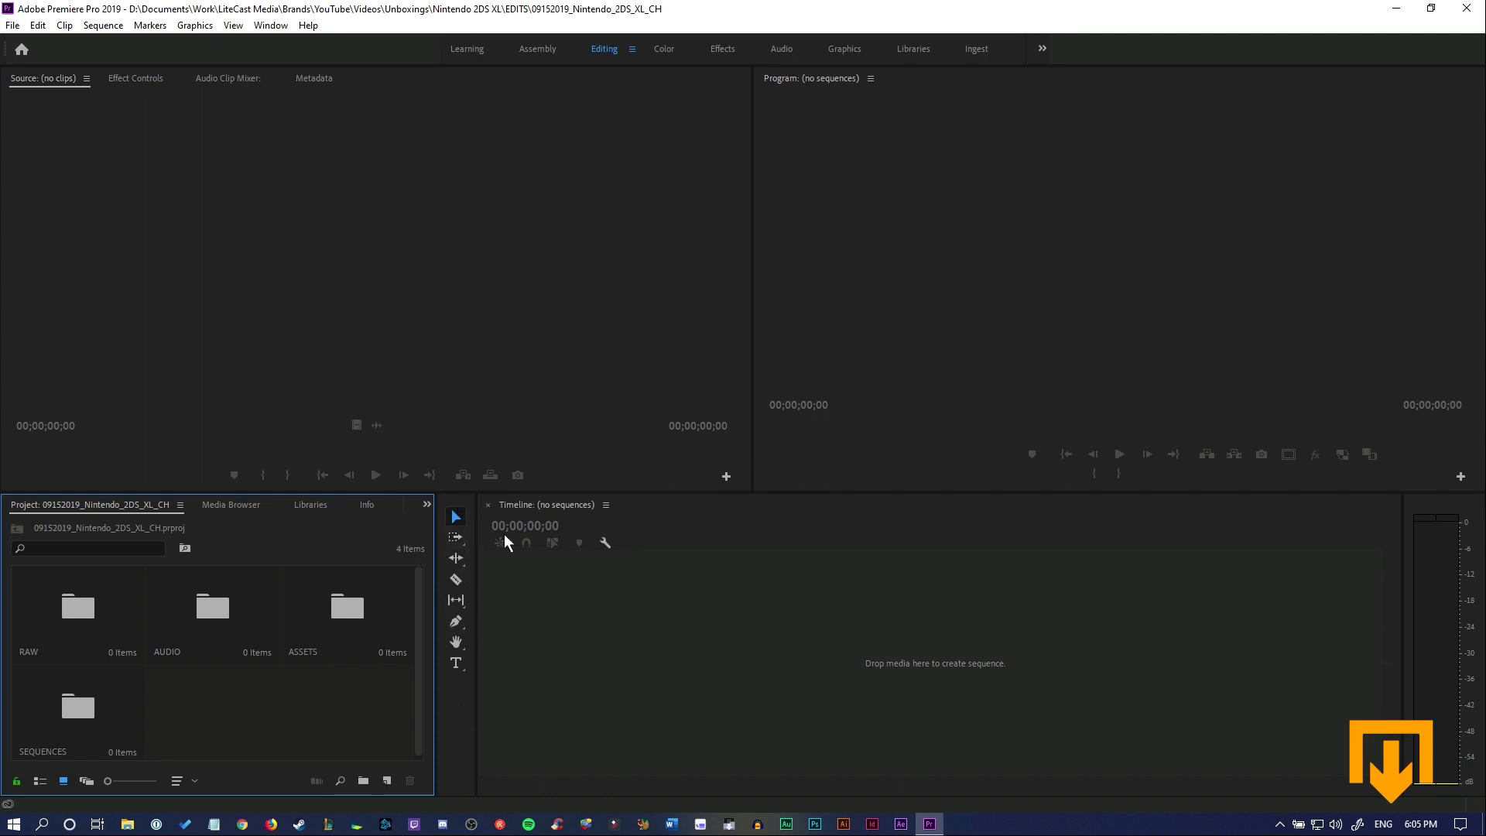
{"action": "mouse_move", "coordinate": [6, 167]}
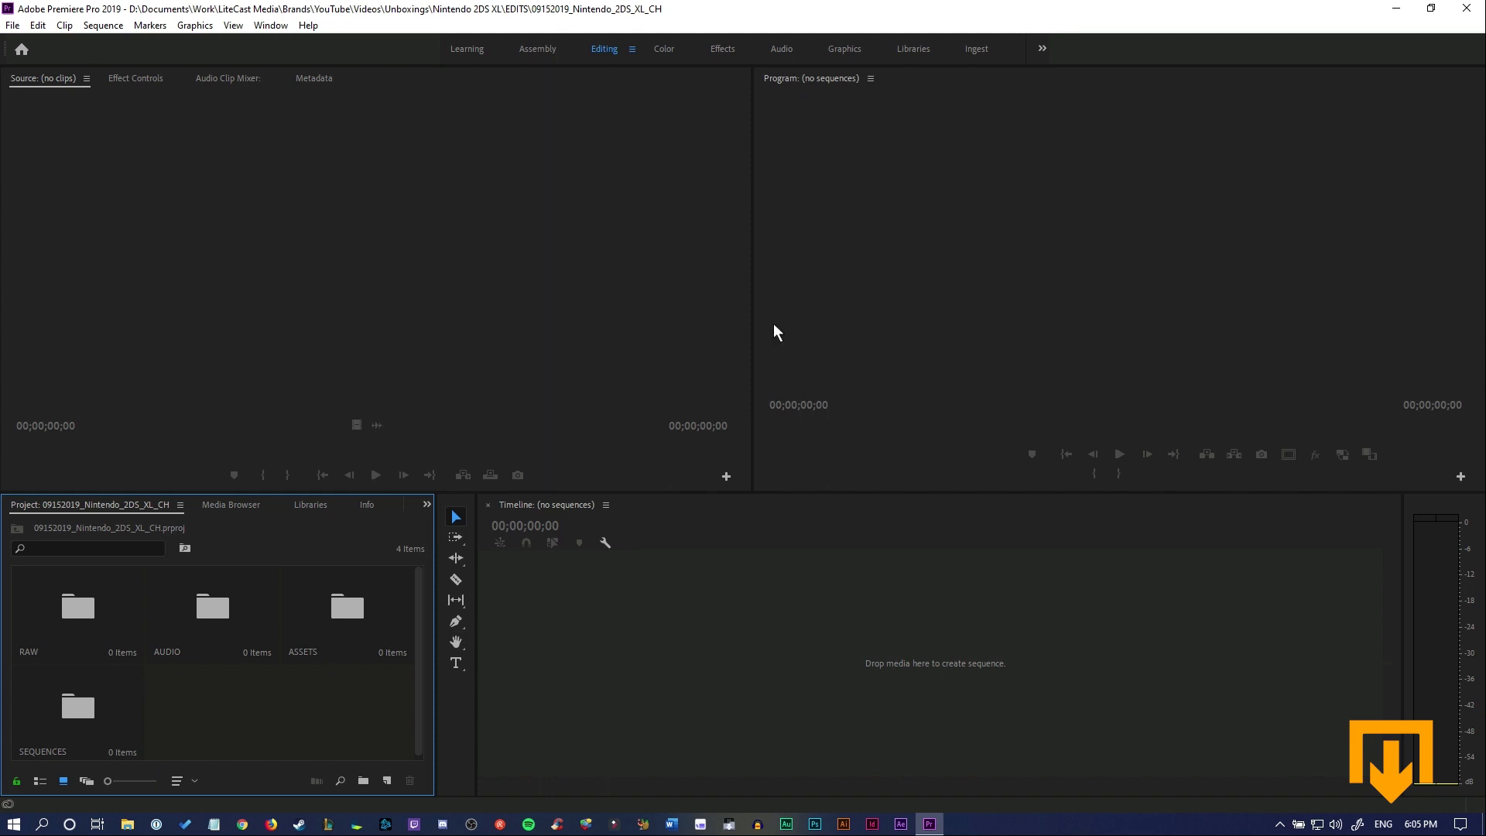
{"action": "mouse_move", "coordinate": [269, 458]}
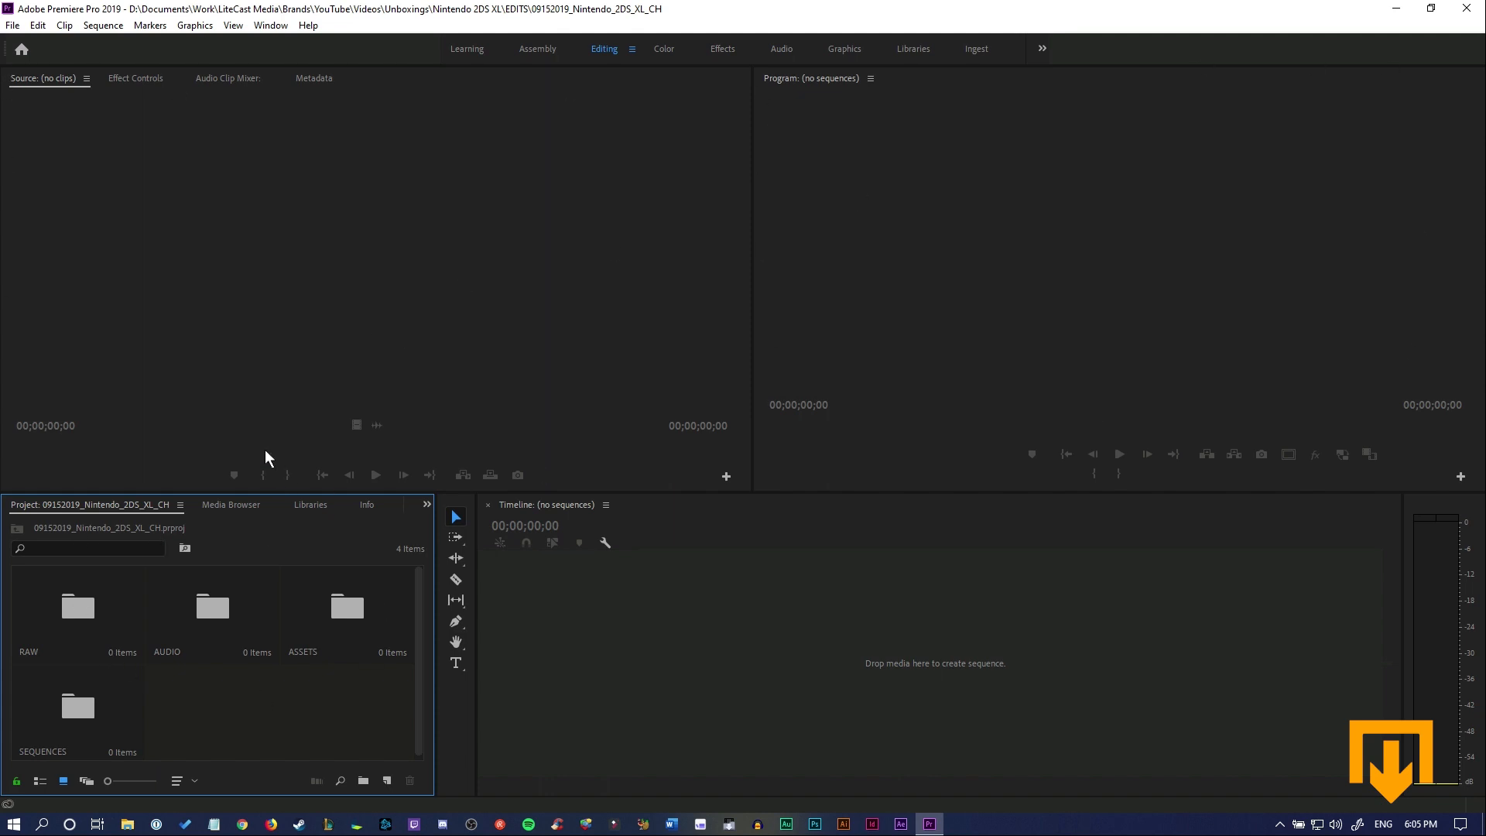
{"action": "mouse_move", "coordinate": [250, 459]}
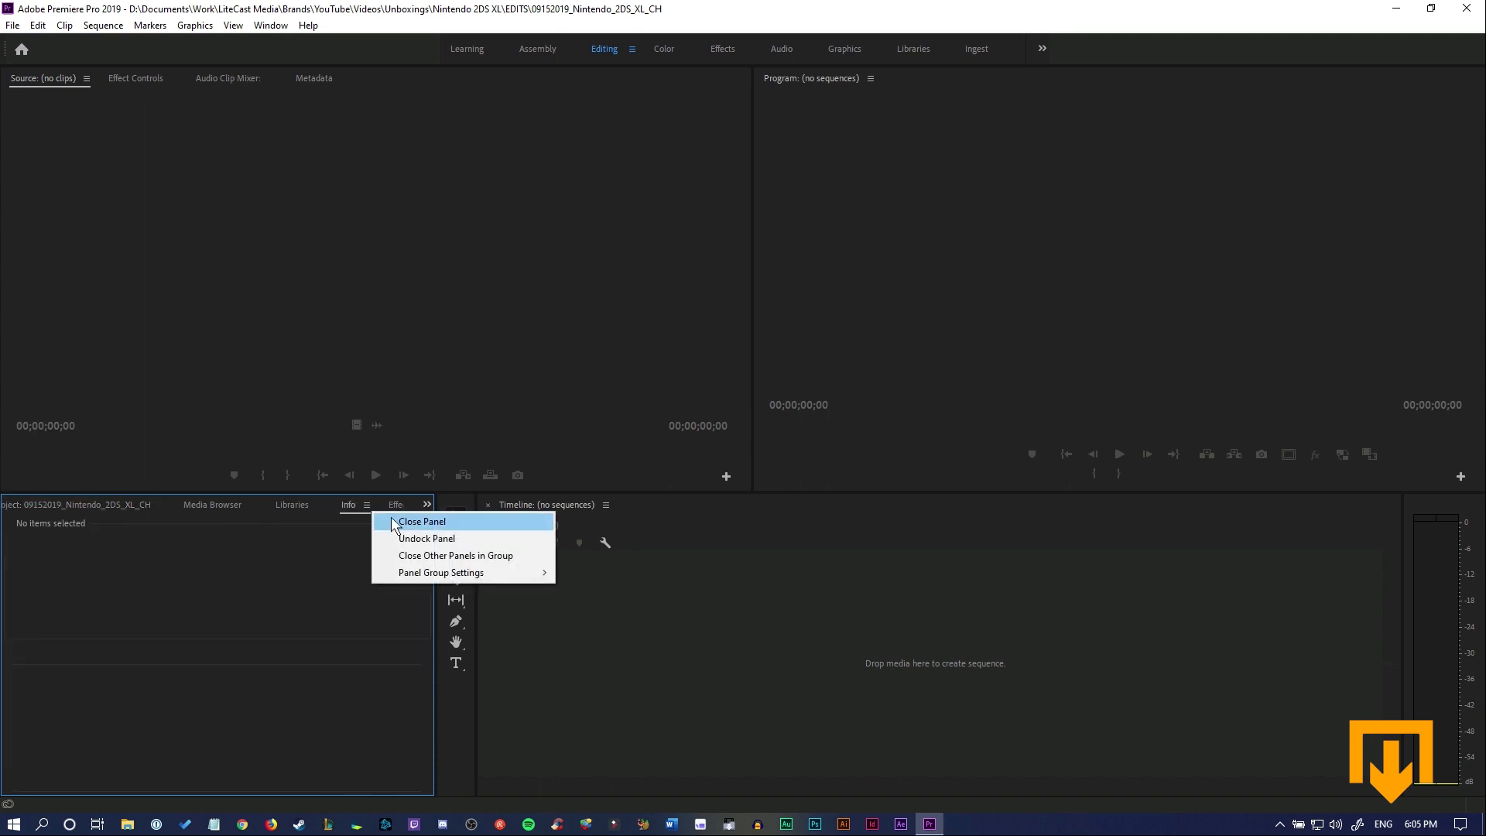
Close Info, Media Browser, Libraries, Markers and History, leaving only Project and Effects.
{"action": "left_click", "coordinate": [422, 520]}
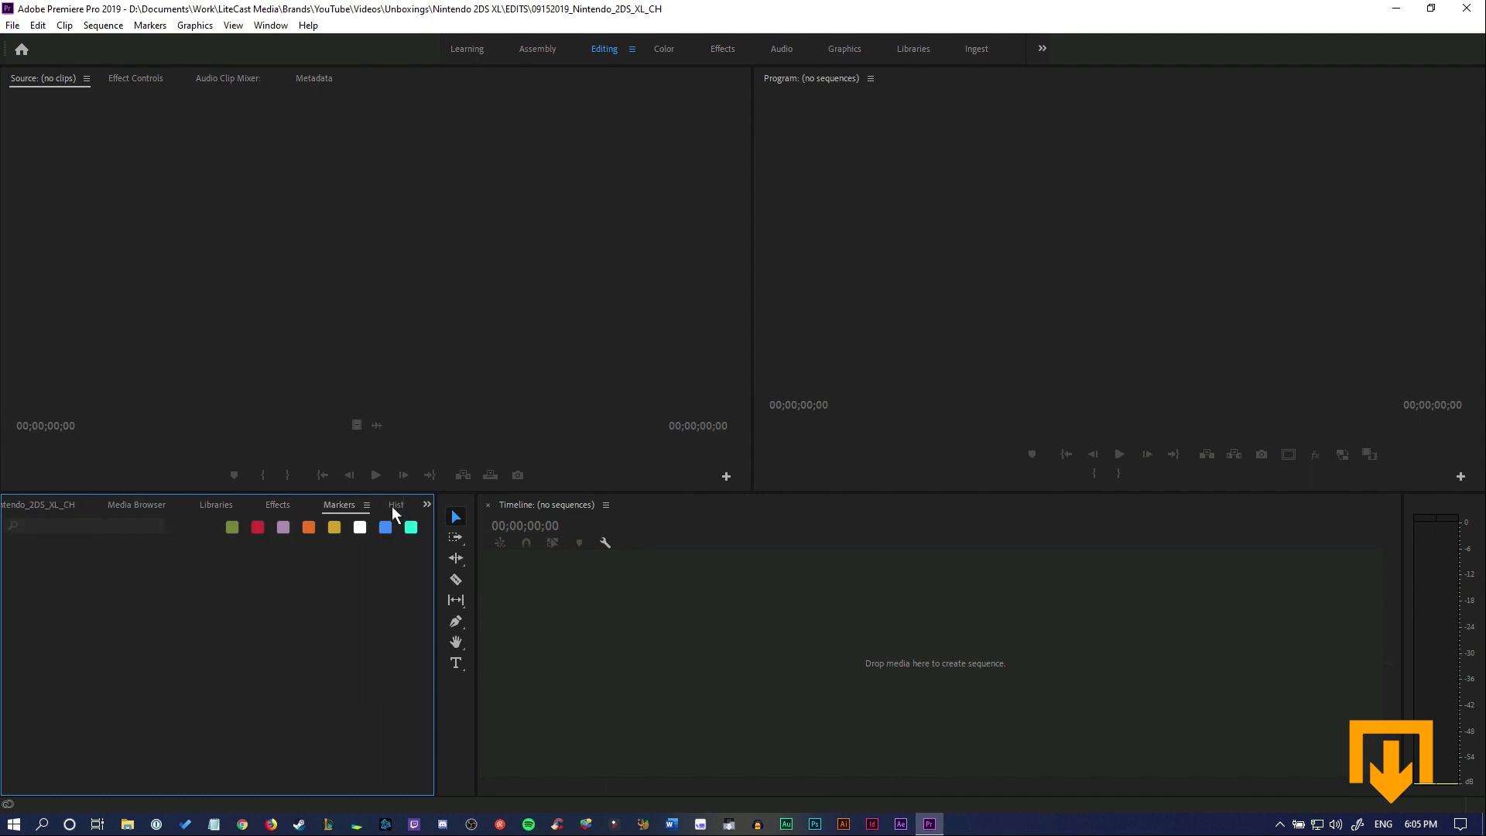
{"action": "left_click", "coordinate": [389, 505]}
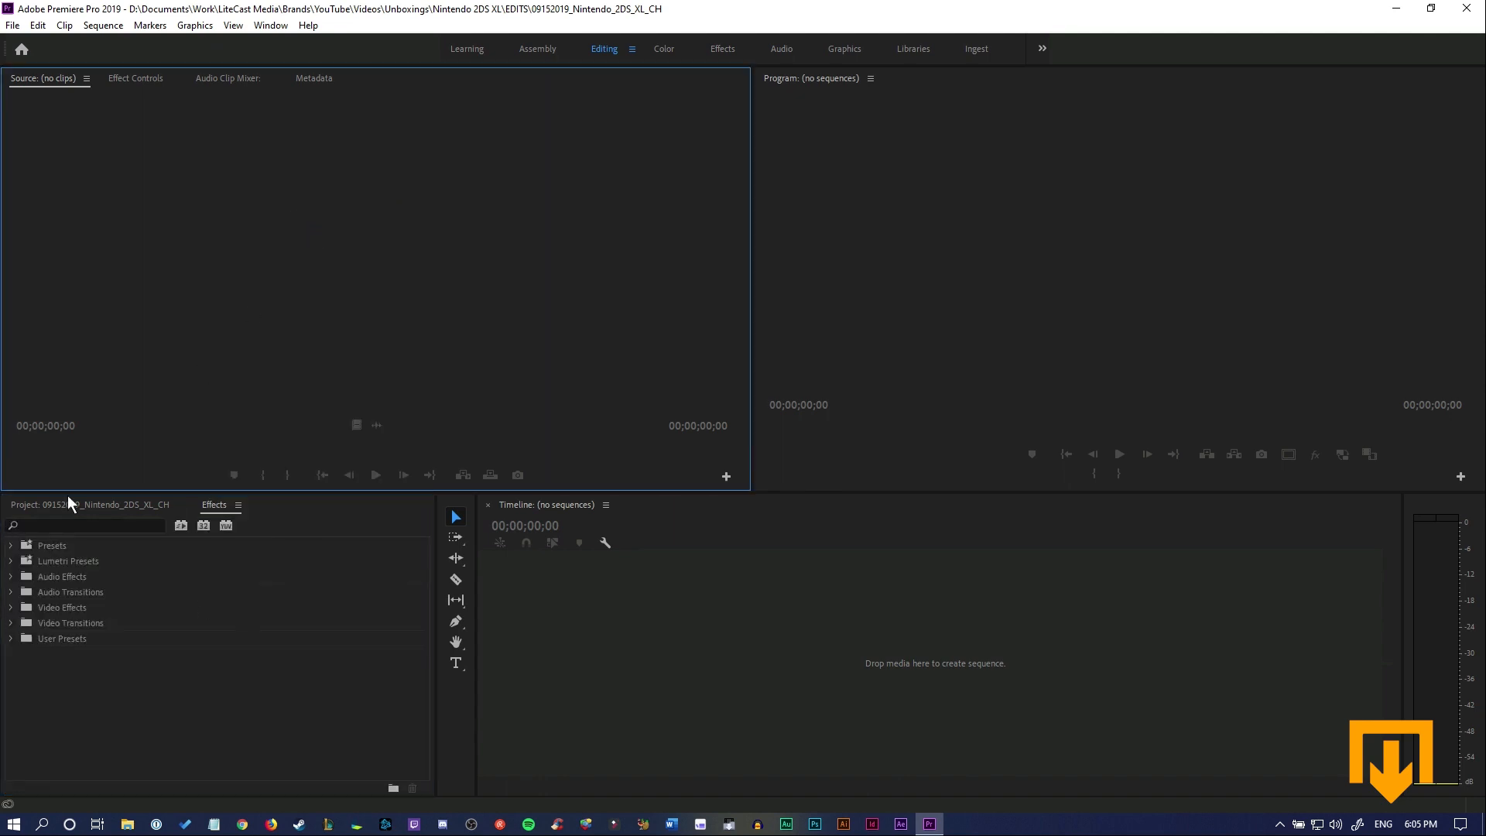
{"action": "mouse_move", "coordinate": [312, 88]}
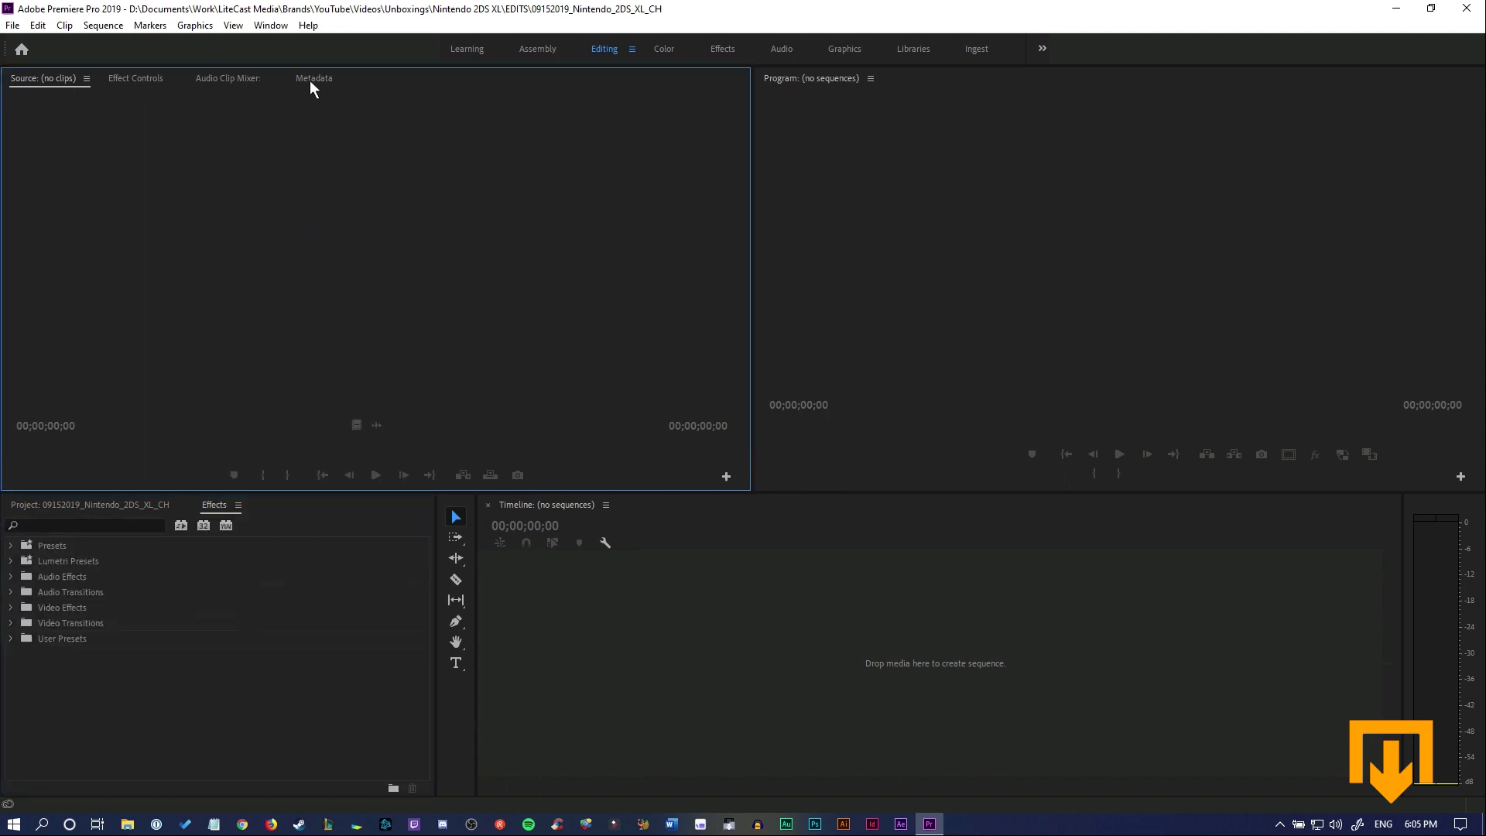
Close the Metadata panel, leaving Source, Effect Controls and Audio Clip Mixer grouped.
{"action": "left_click", "coordinate": [339, 78]}
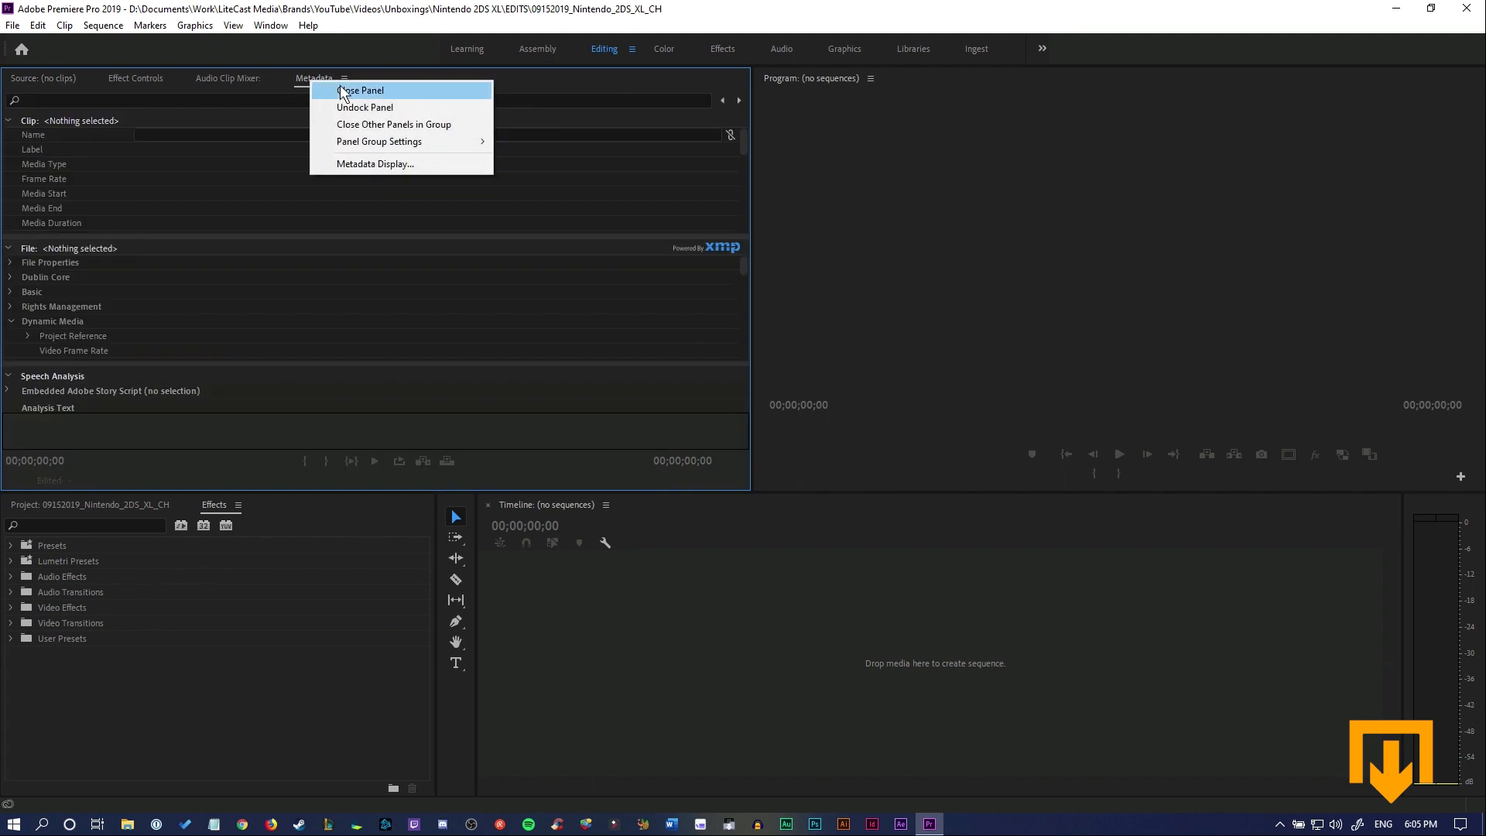
{"action": "left_click", "coordinate": [364, 90]}
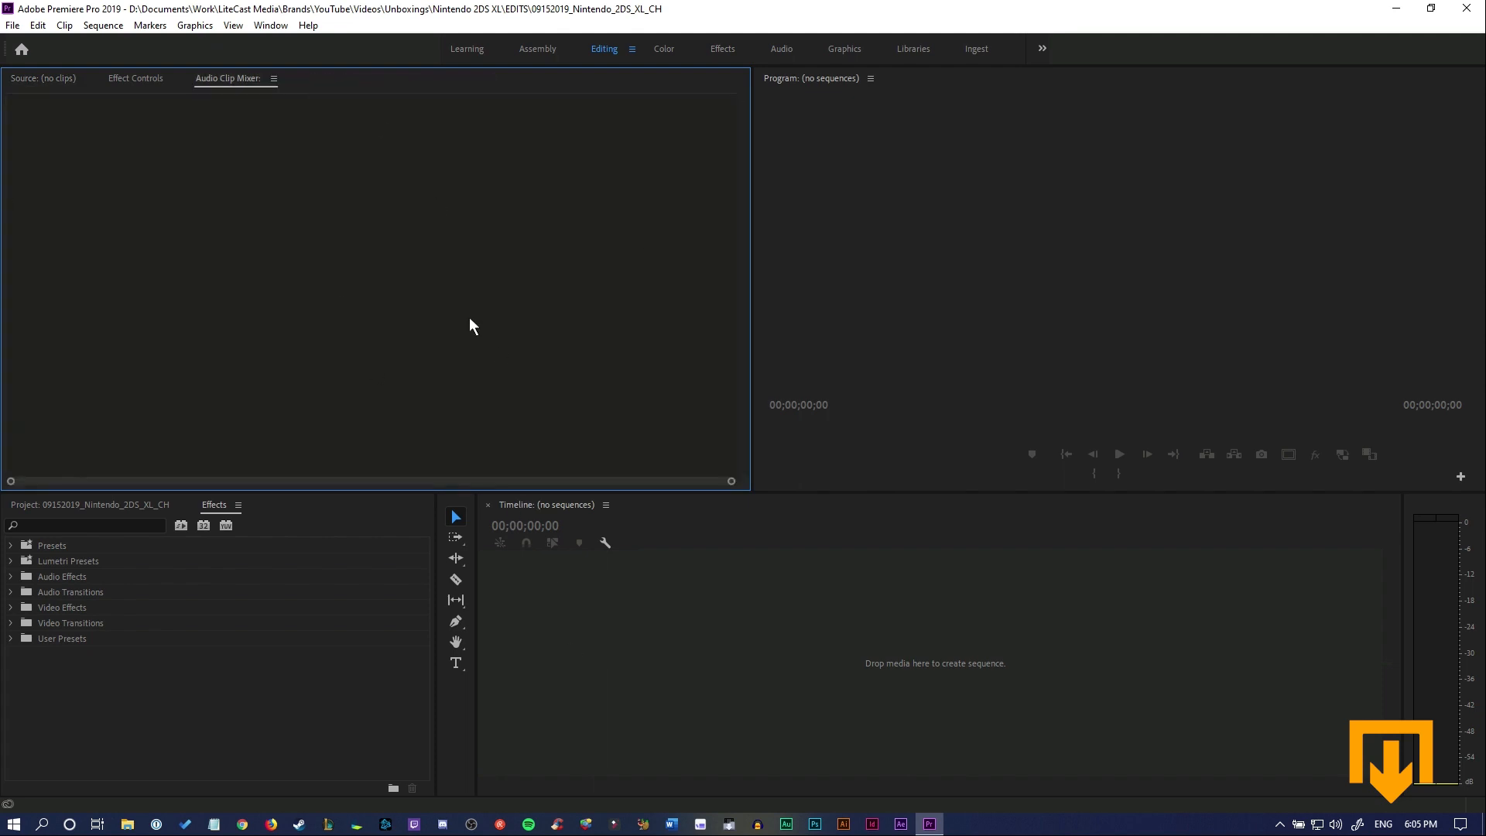
{"action": "mouse_move", "coordinate": [1213, 467]}
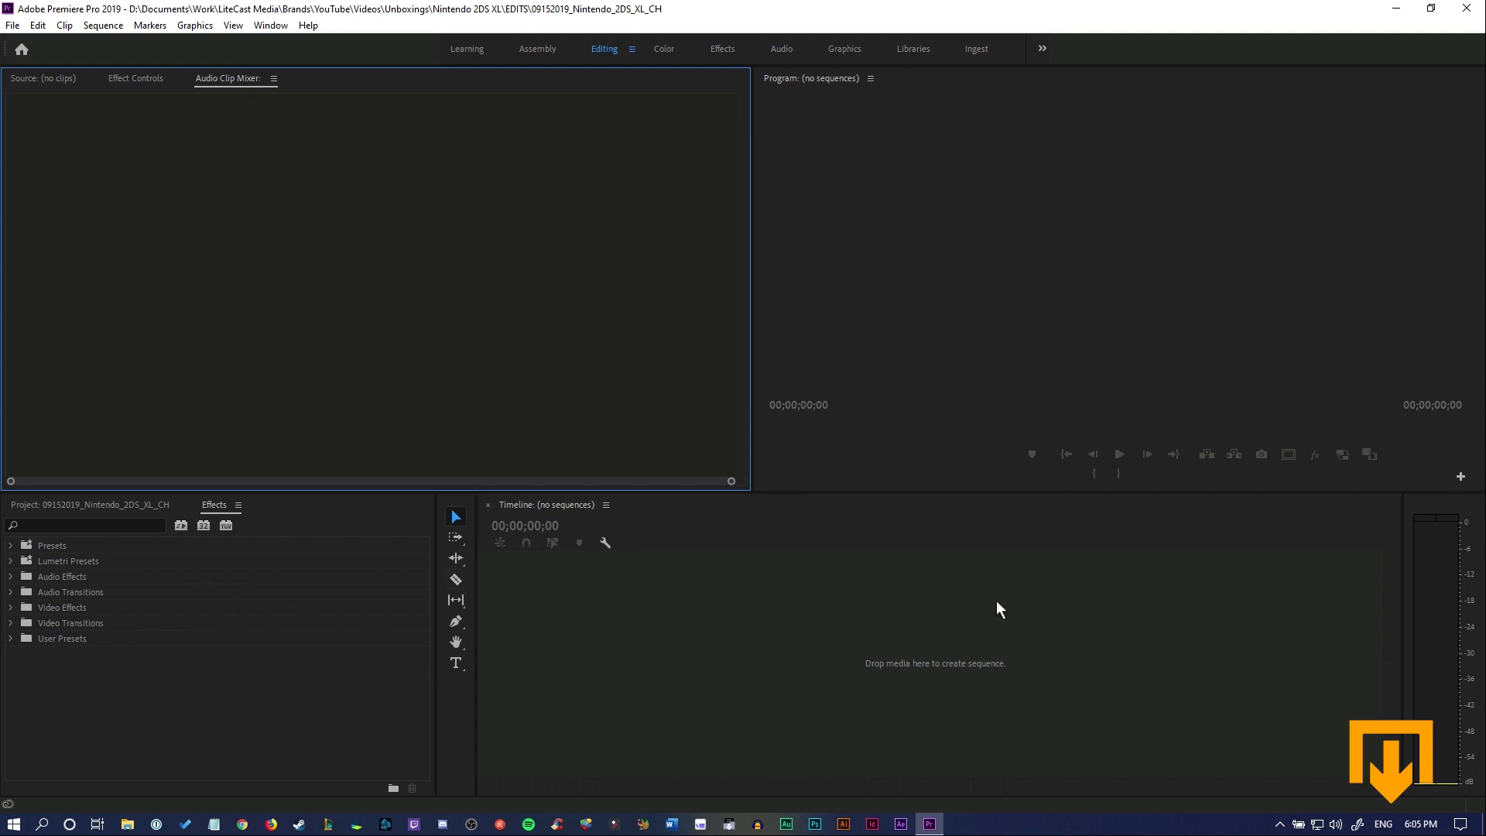
{"action": "mouse_move", "coordinate": [939, 636]}
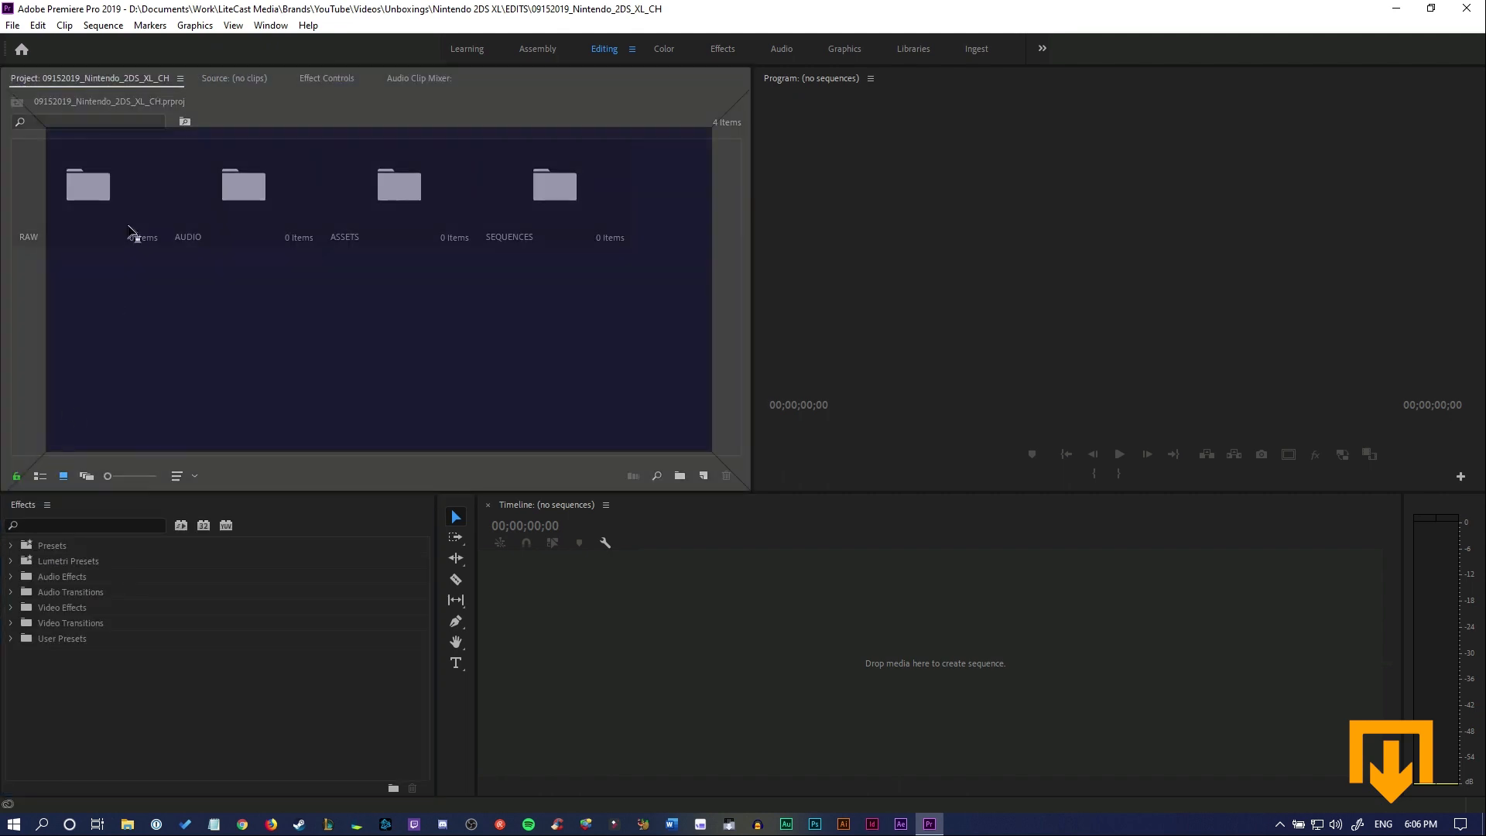
Close the Bin: RAW panel so Project and Effects sit top-left, then close the Source monitor.
{"action": "left_click", "coordinate": [311, 78]}
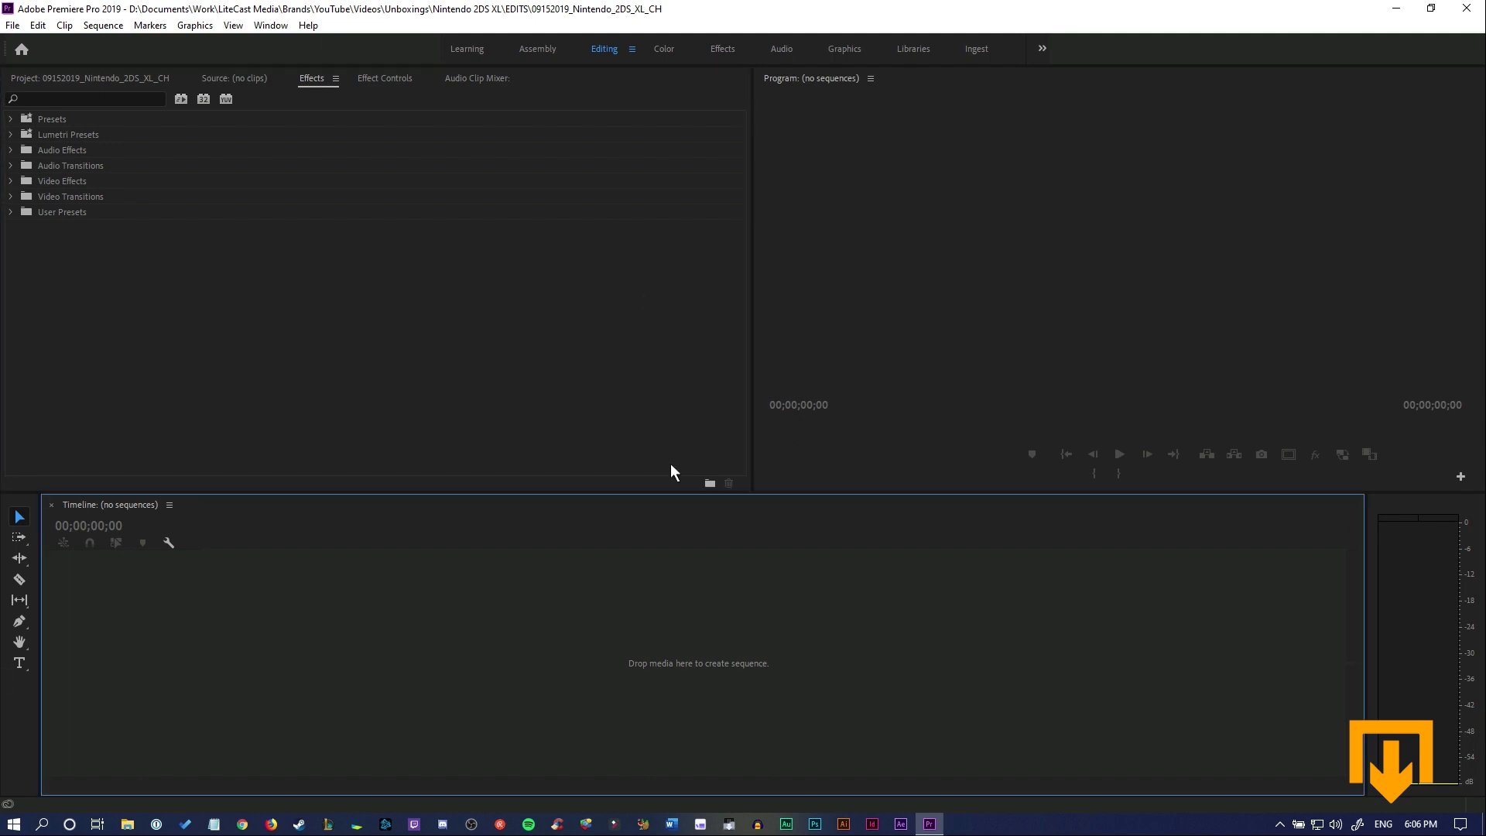
{"action": "left_click", "coordinate": [240, 78]}
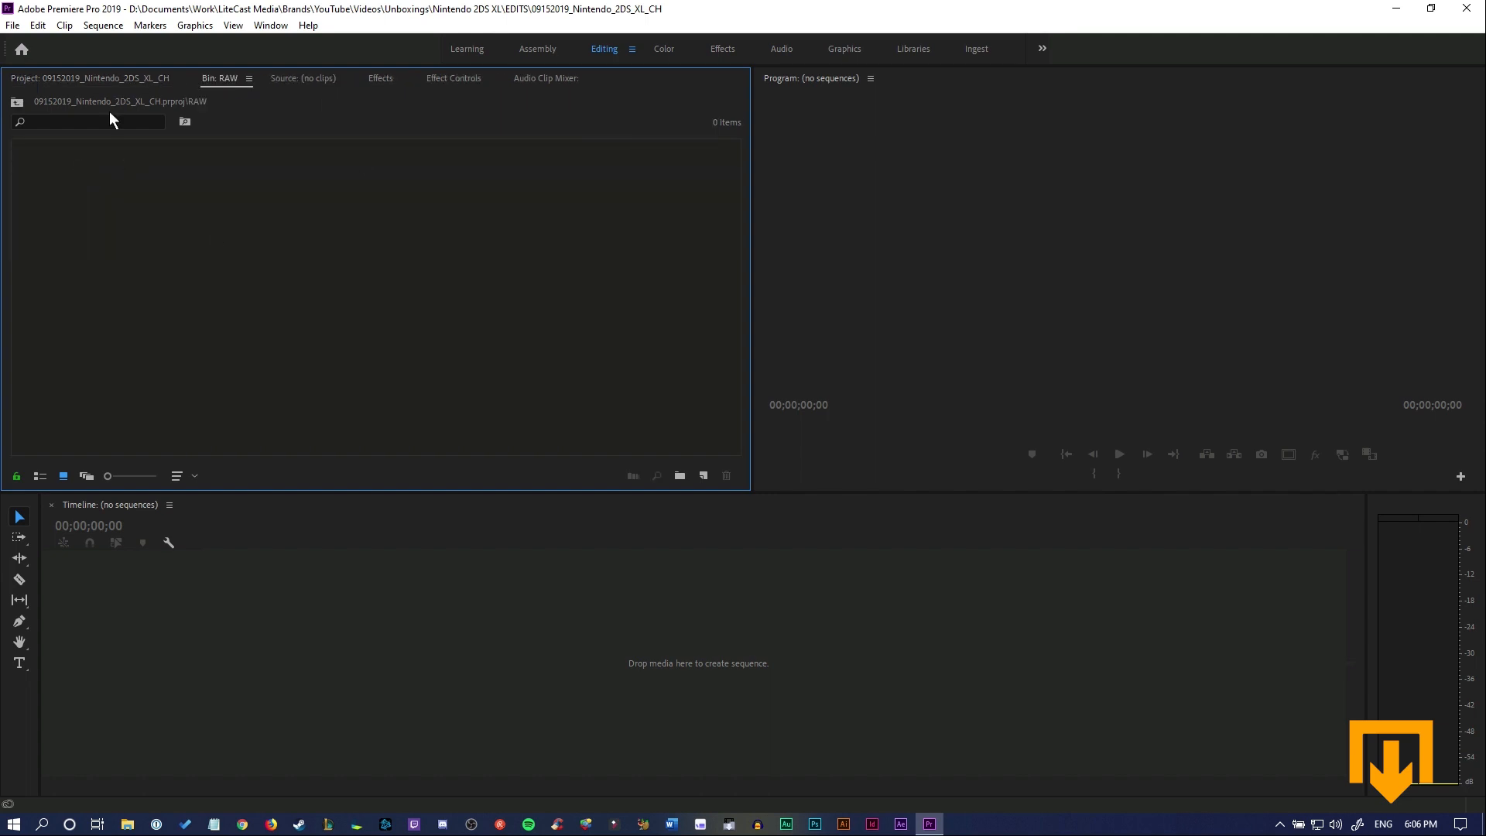
{"action": "left_click", "coordinate": [296, 78]}
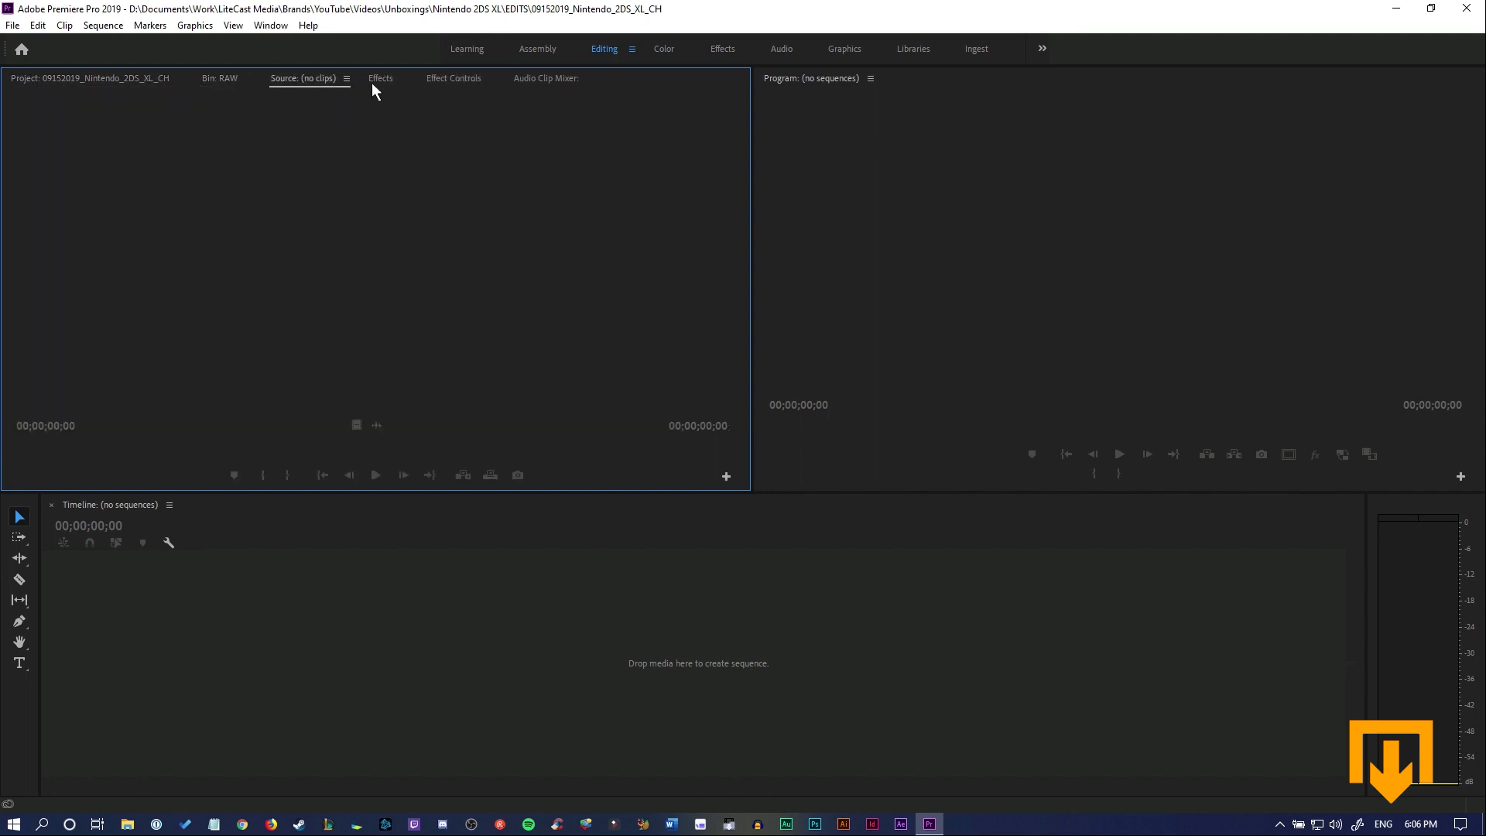
{"action": "left_click", "coordinate": [453, 78]}
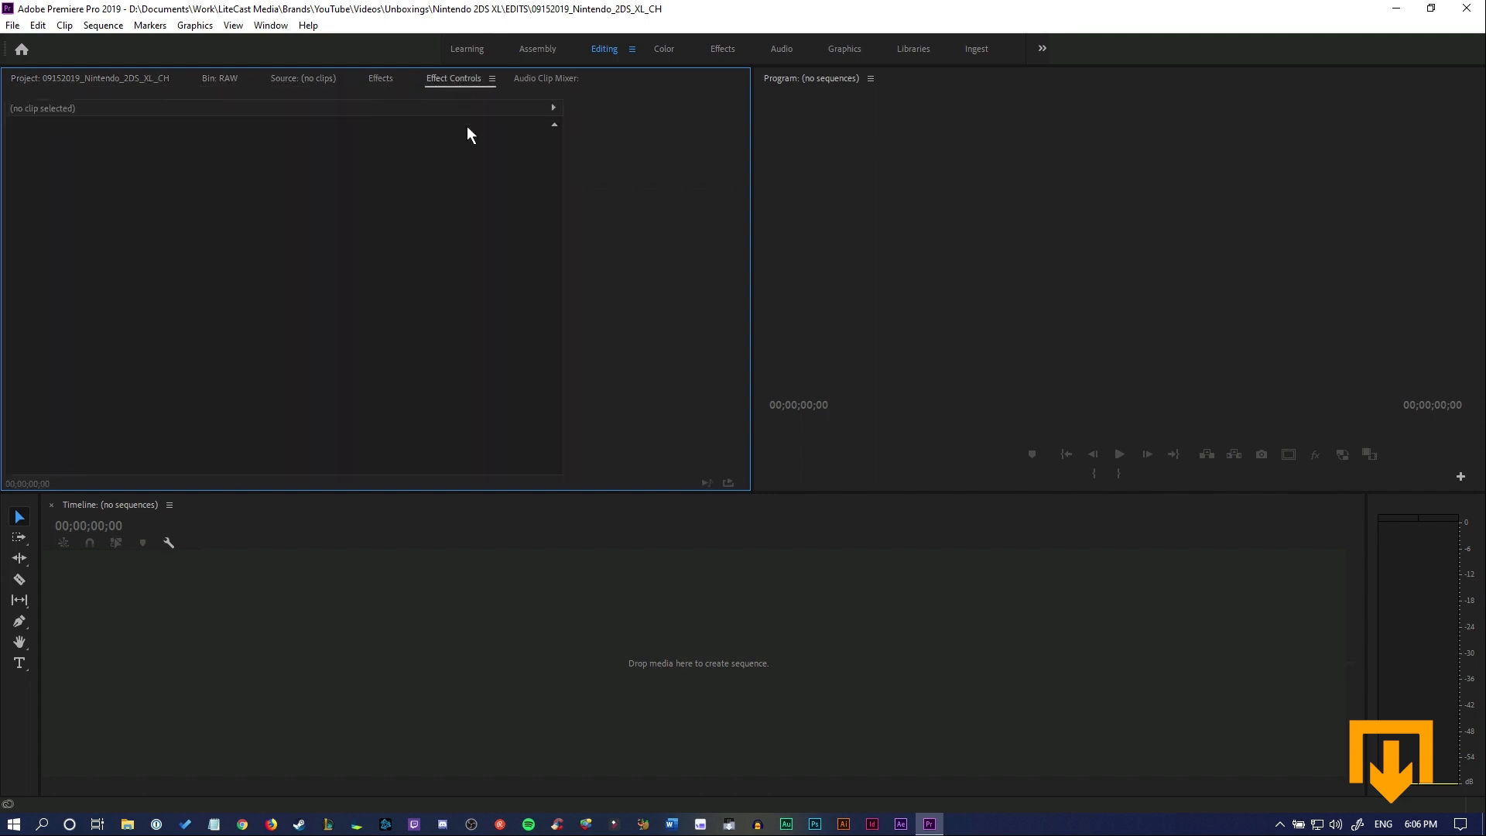
{"action": "left_click", "coordinate": [221, 57]}
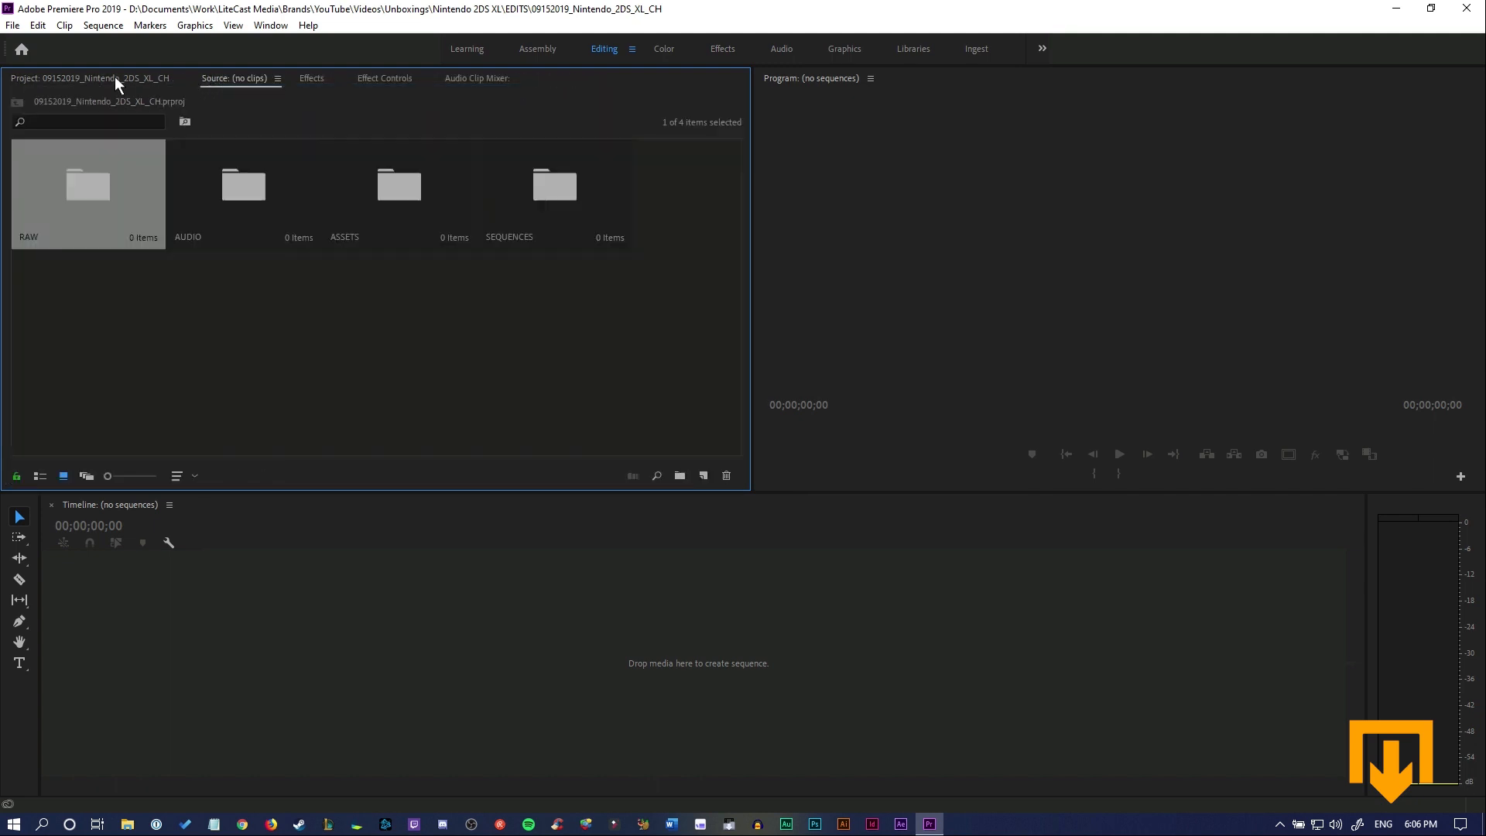
{"action": "left_click", "coordinate": [277, 78]}
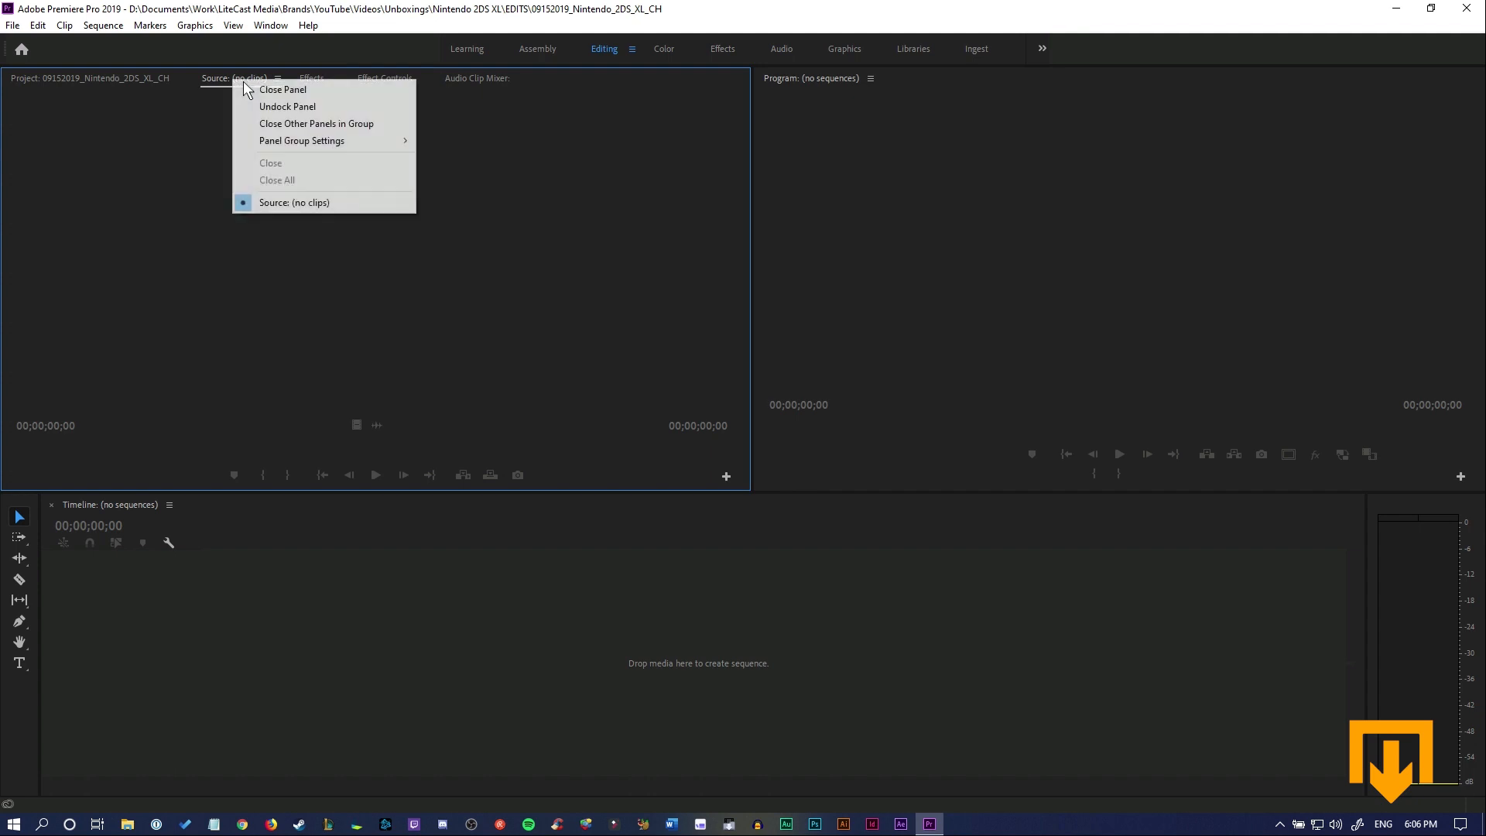
{"action": "left_click", "coordinate": [271, 25]}
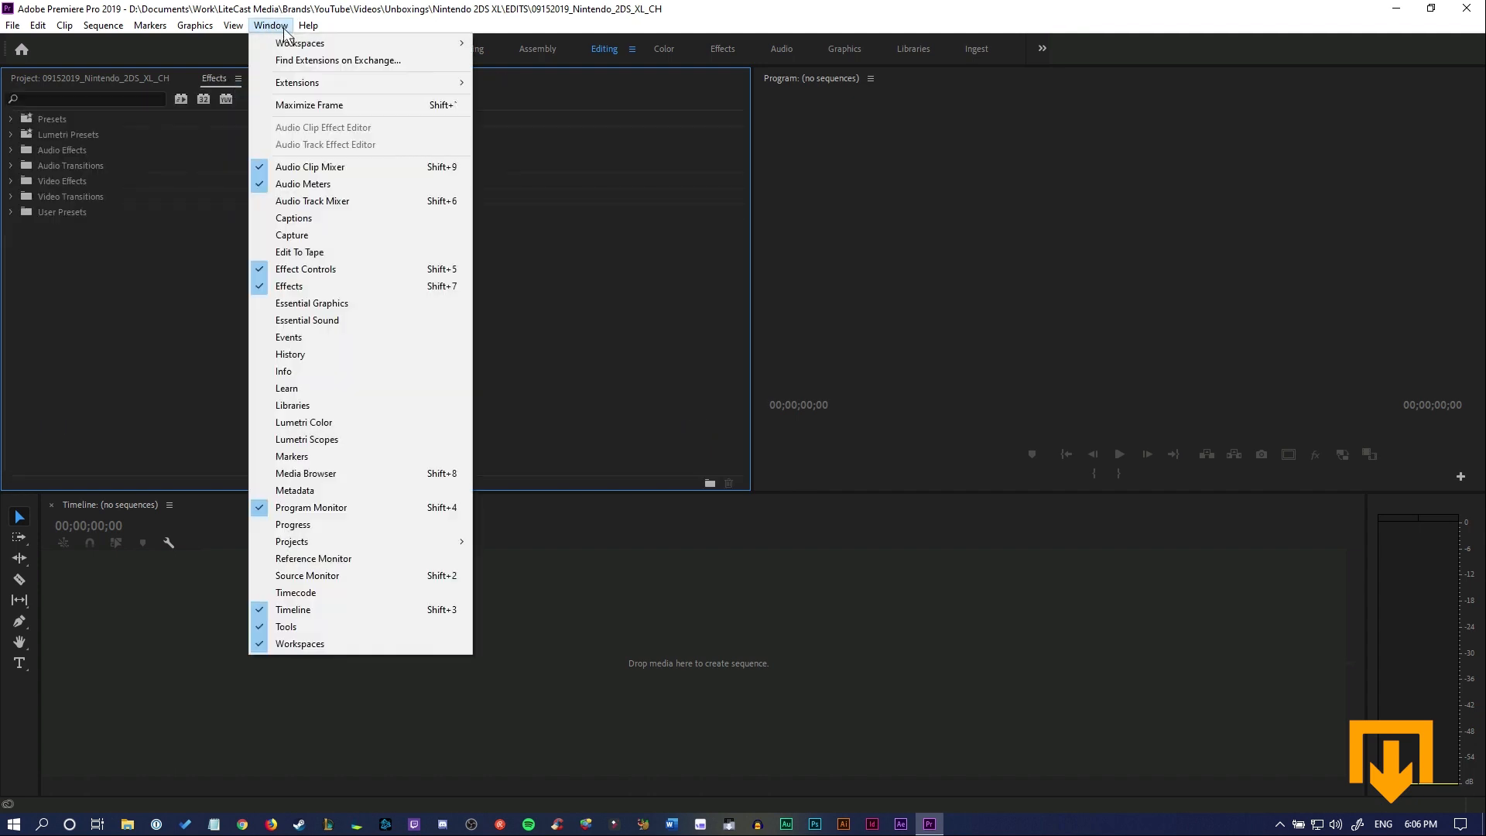
{"action": "mouse_move", "coordinate": [331, 484]}
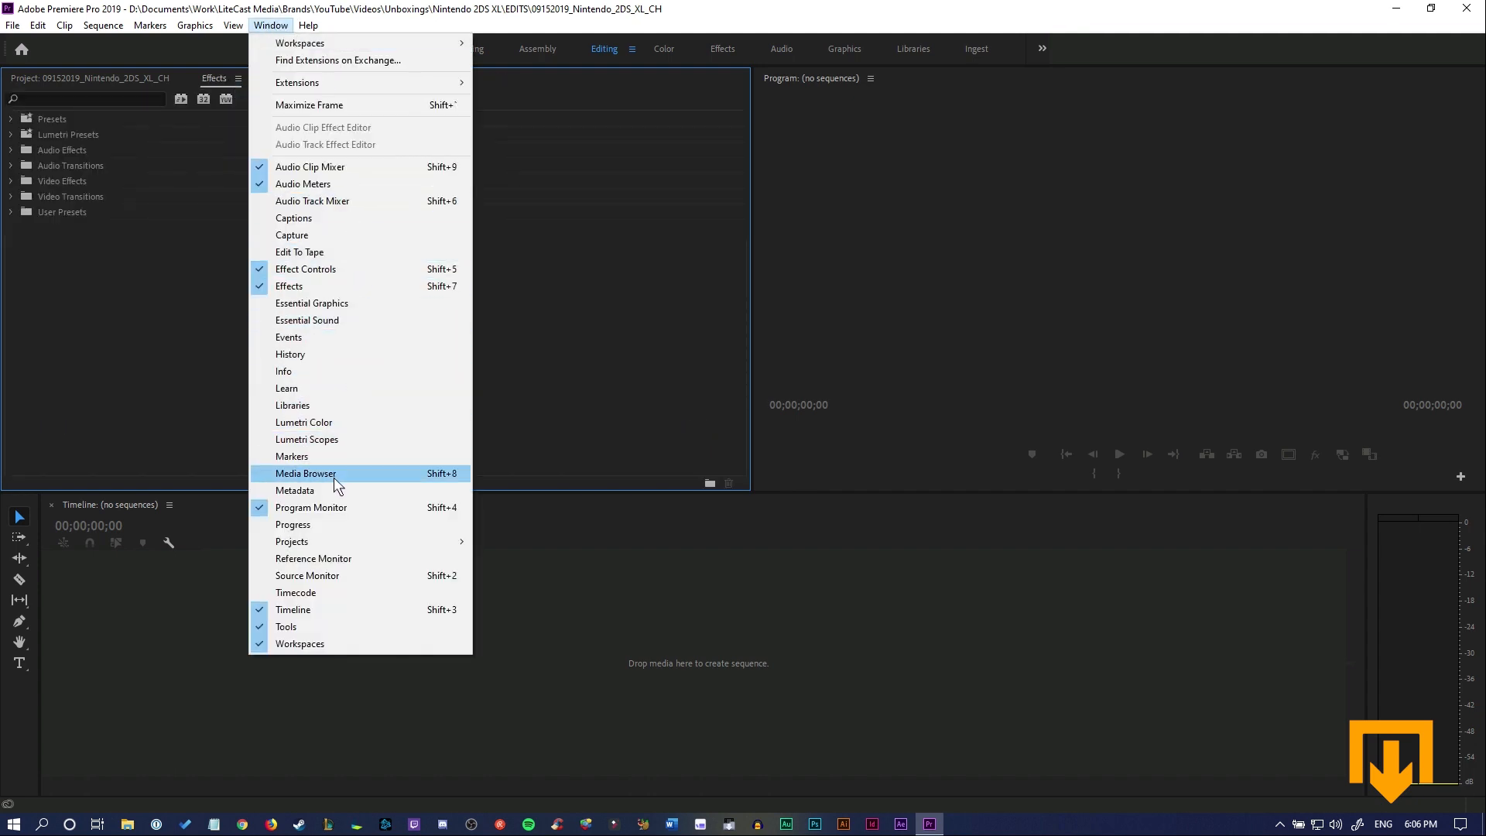
{"action": "mouse_move", "coordinate": [298, 336]}
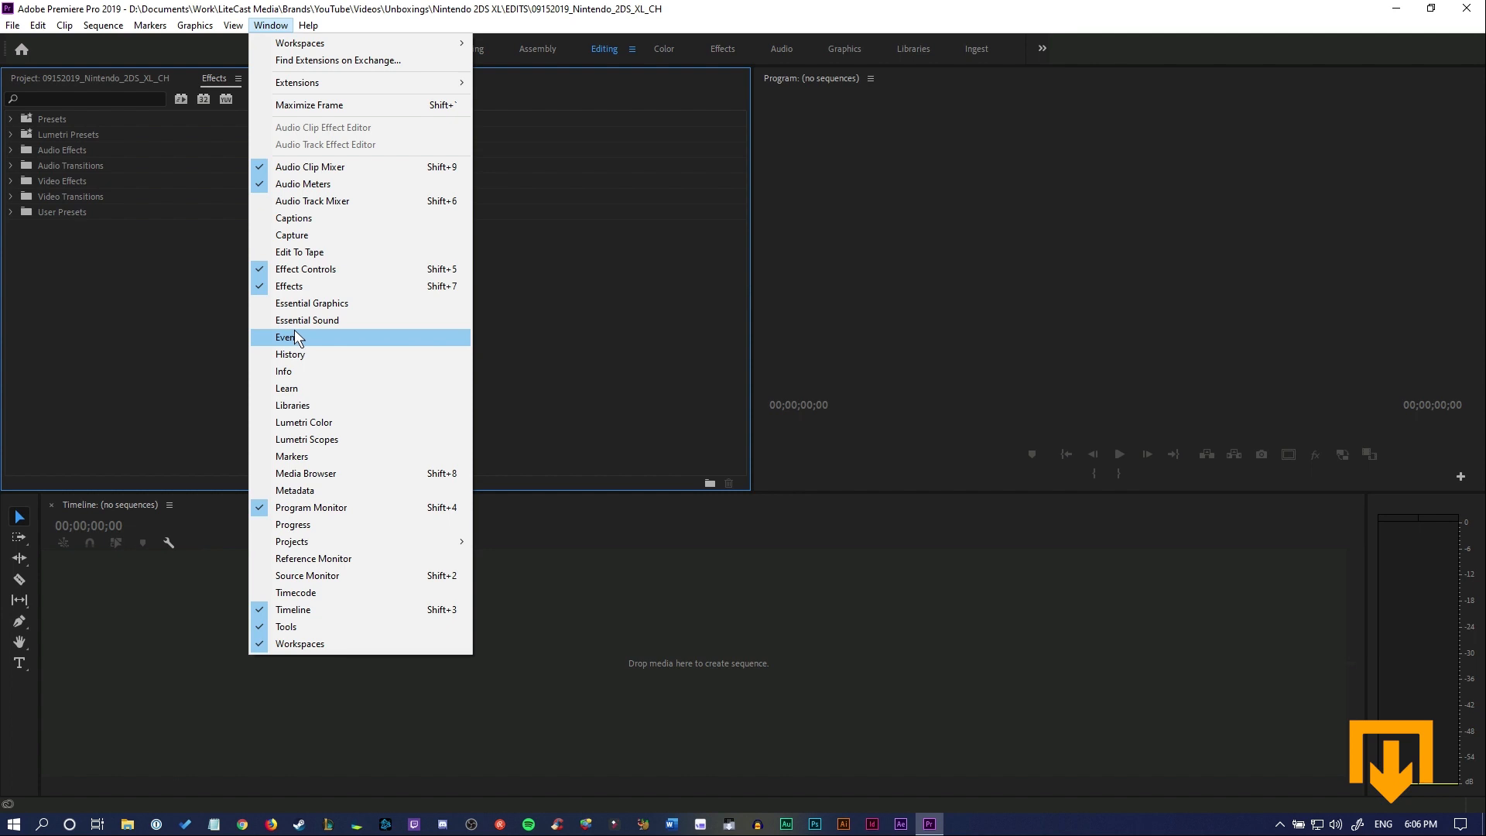
{"action": "mouse_move", "coordinate": [338, 584]}
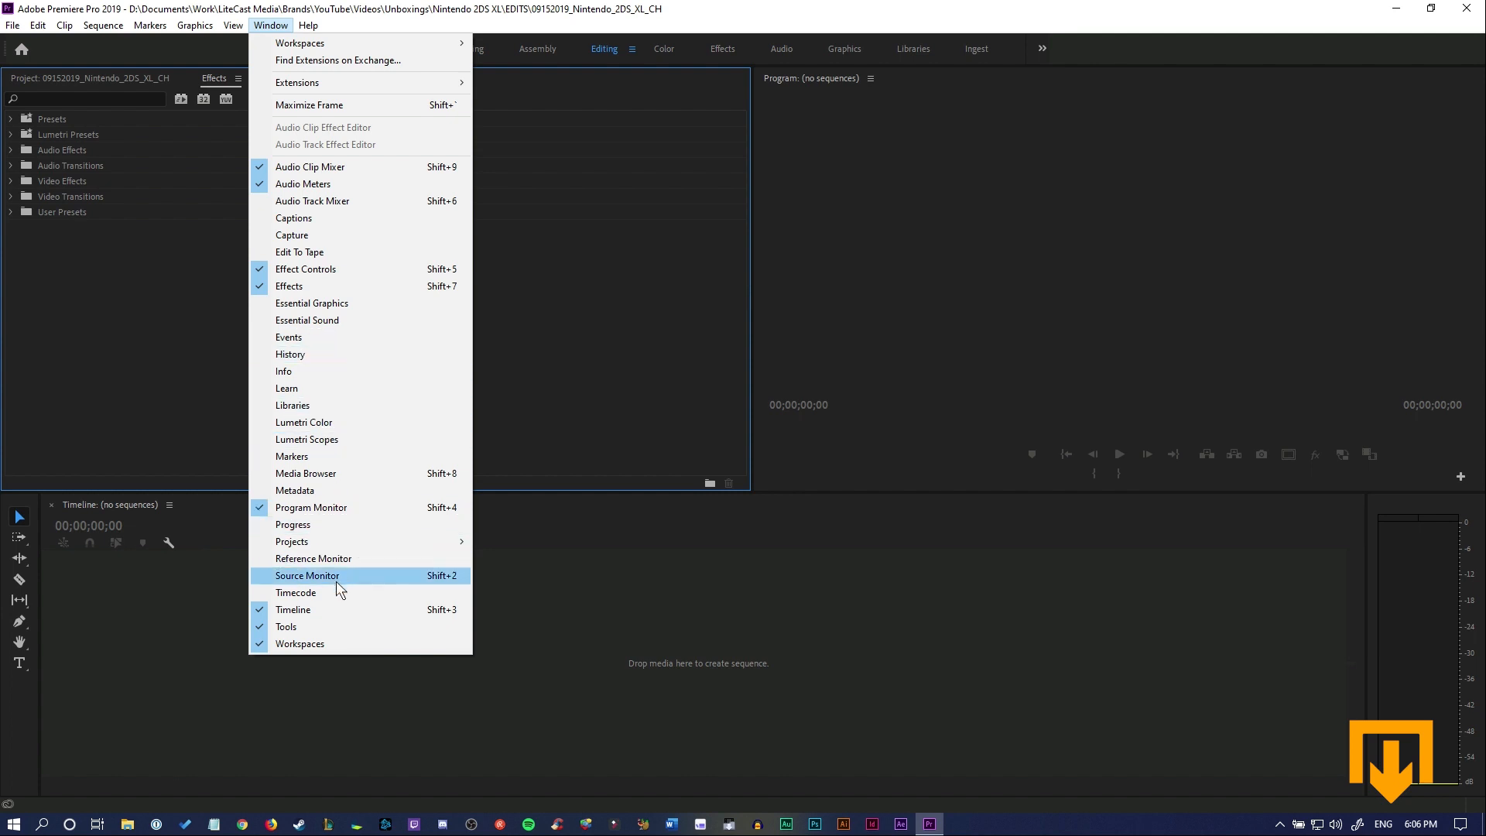
{"action": "mouse_move", "coordinate": [436, 582]}
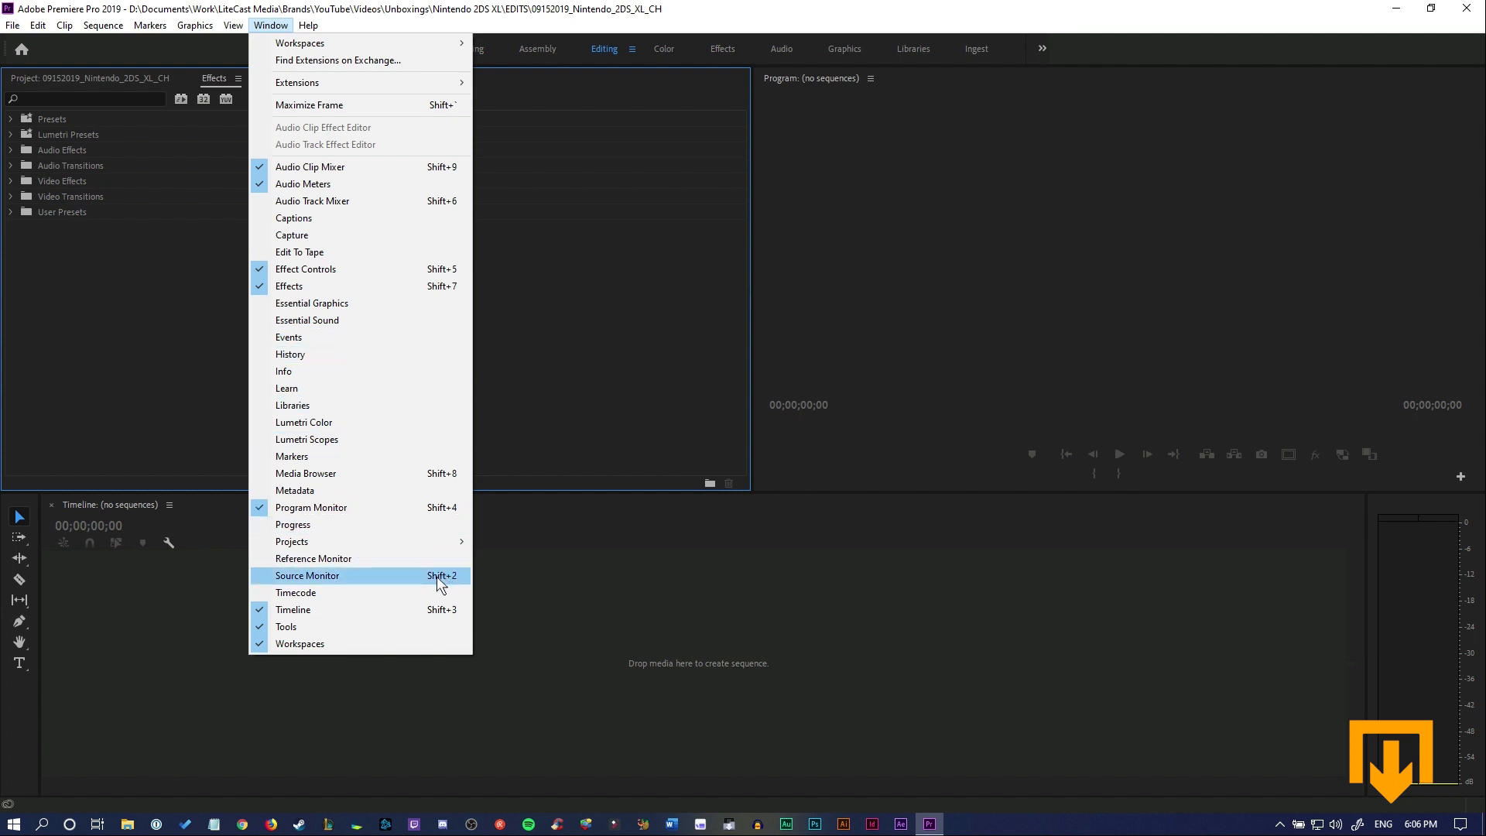
{"action": "mouse_move", "coordinate": [323, 580]}
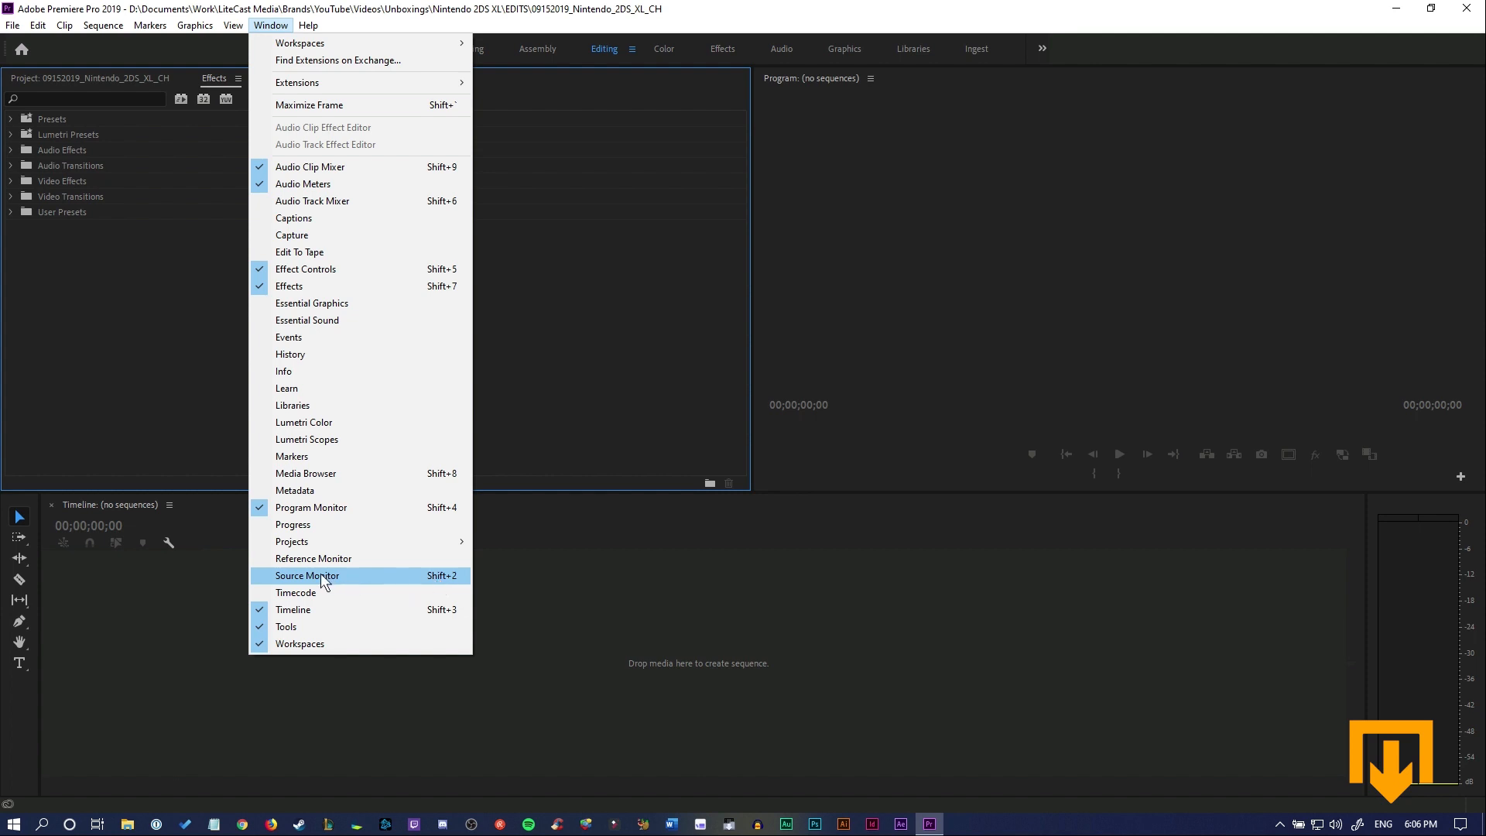
Reopen the Source Monitor from the Window menu, docked after Audio Clip Mixer.
{"action": "left_click", "coordinate": [306, 575]}
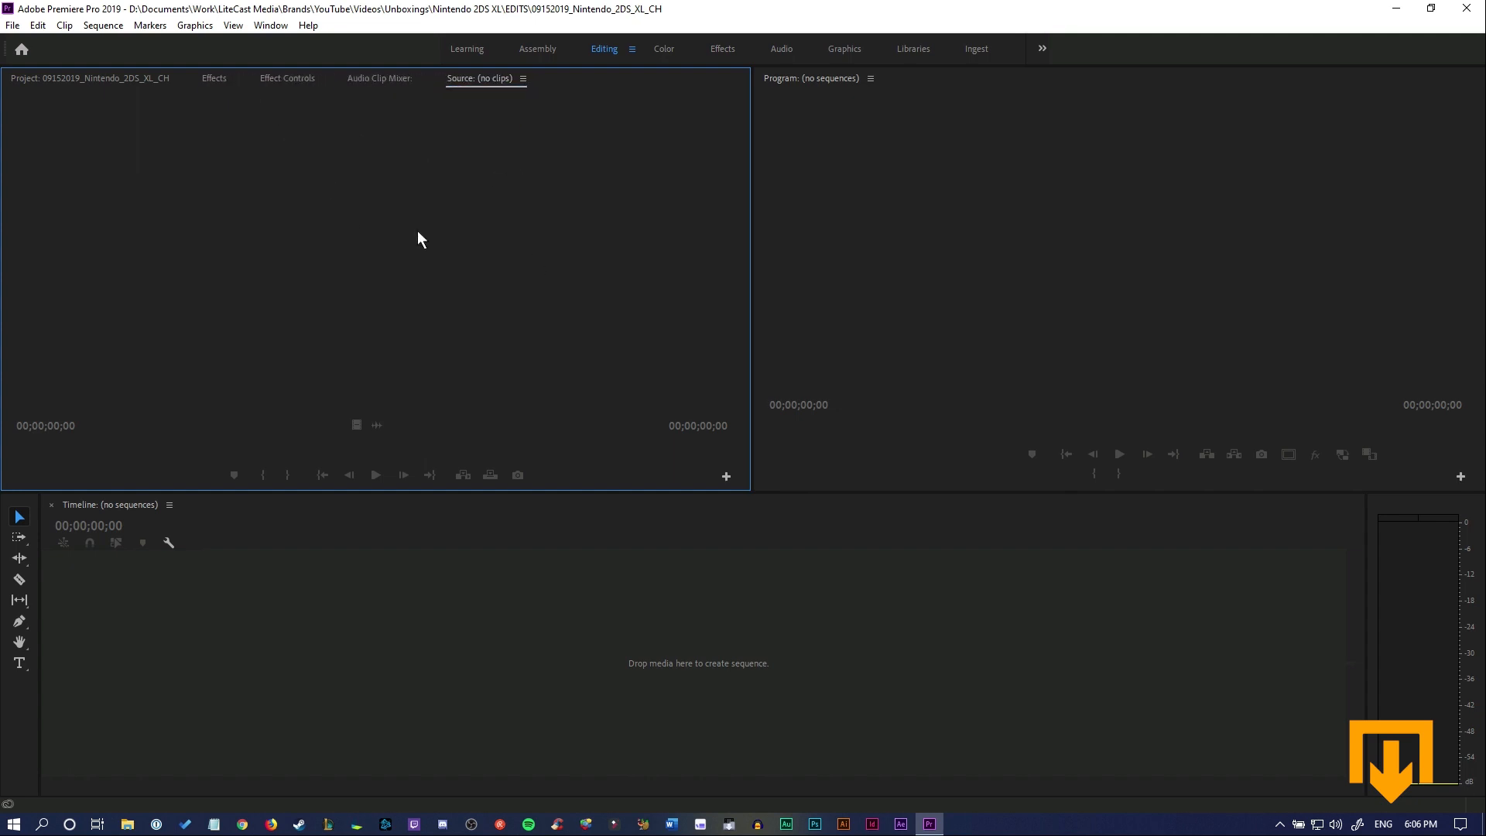
{"action": "mouse_move", "coordinate": [427, 280]}
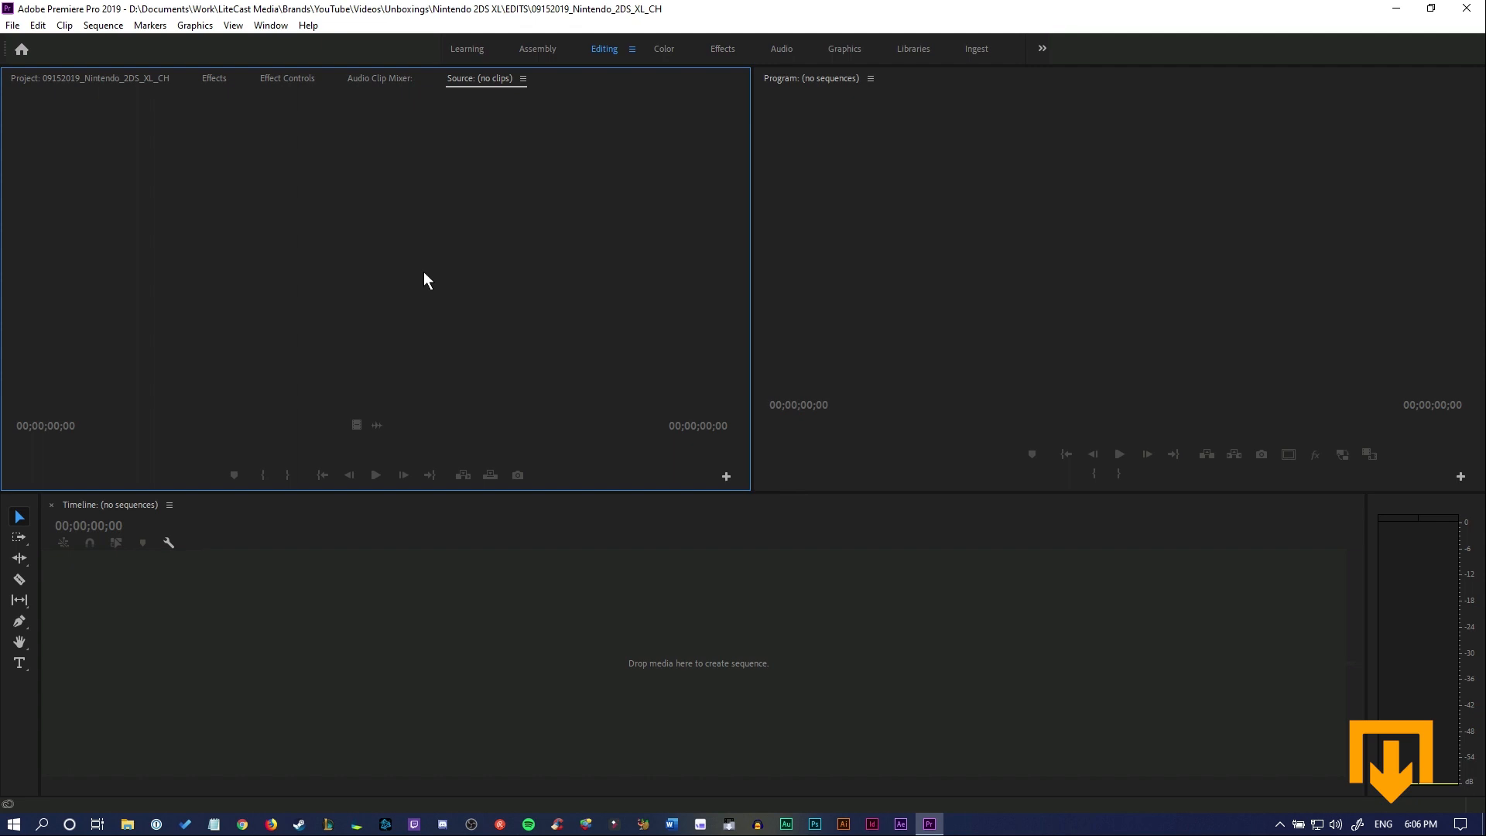
Save changes to the Editing workspace, then switch away and back to confirm the layout.
{"action": "left_click", "coordinate": [270, 25]}
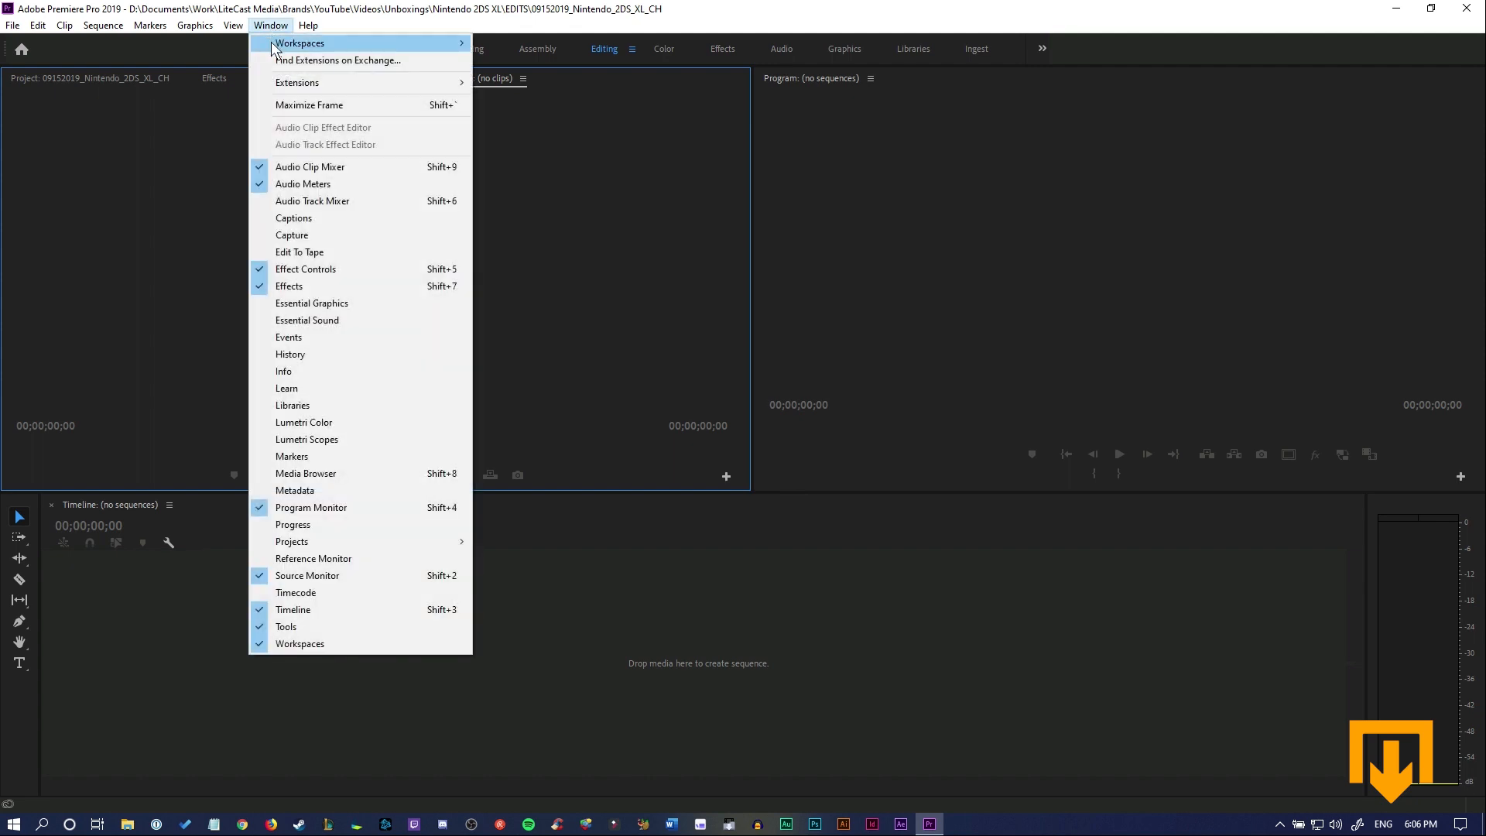
{"action": "mouse_move", "coordinate": [299, 43]}
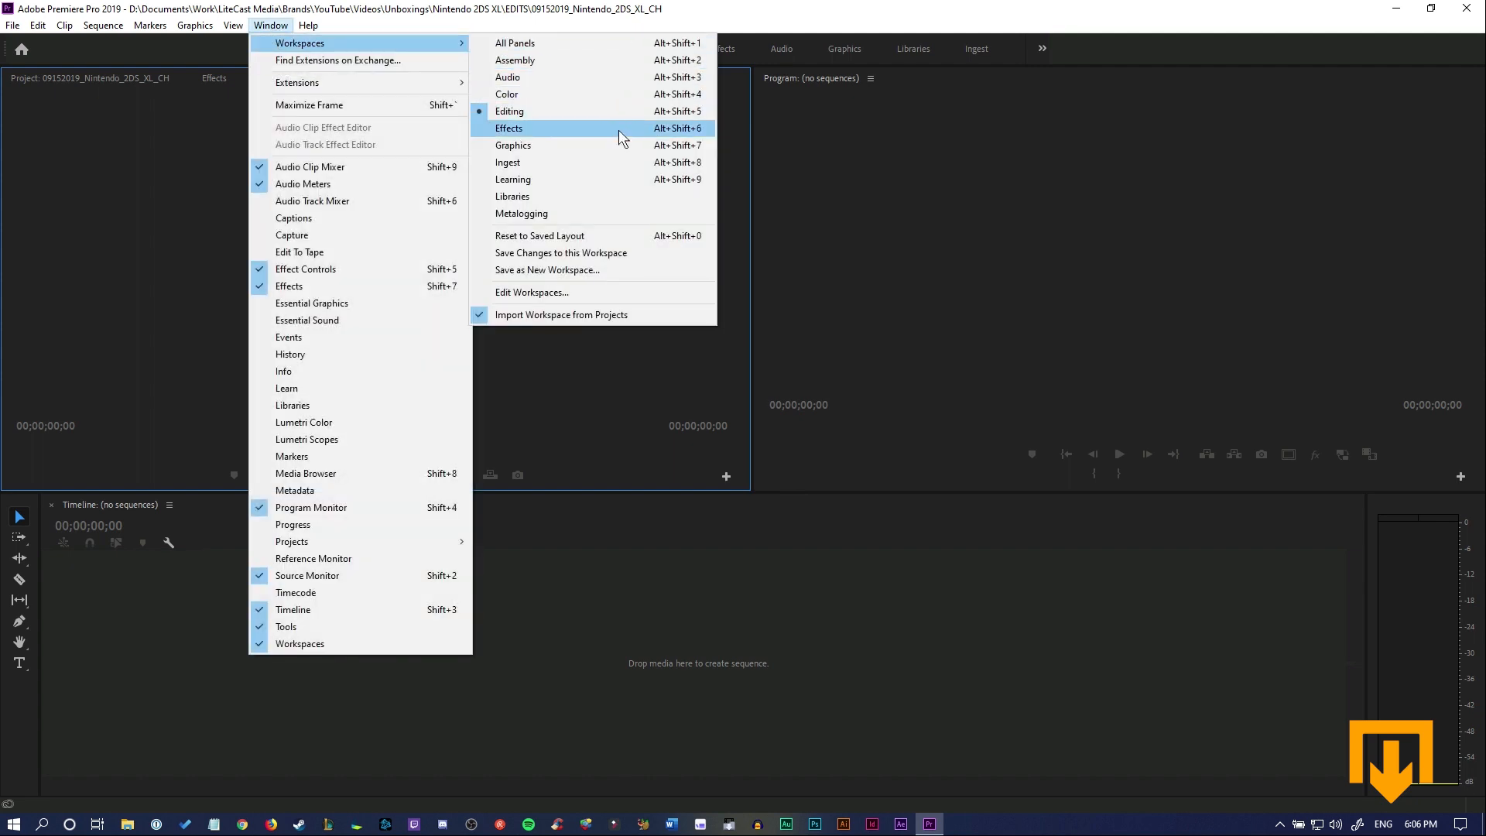
{"action": "mouse_move", "coordinate": [632, 275]}
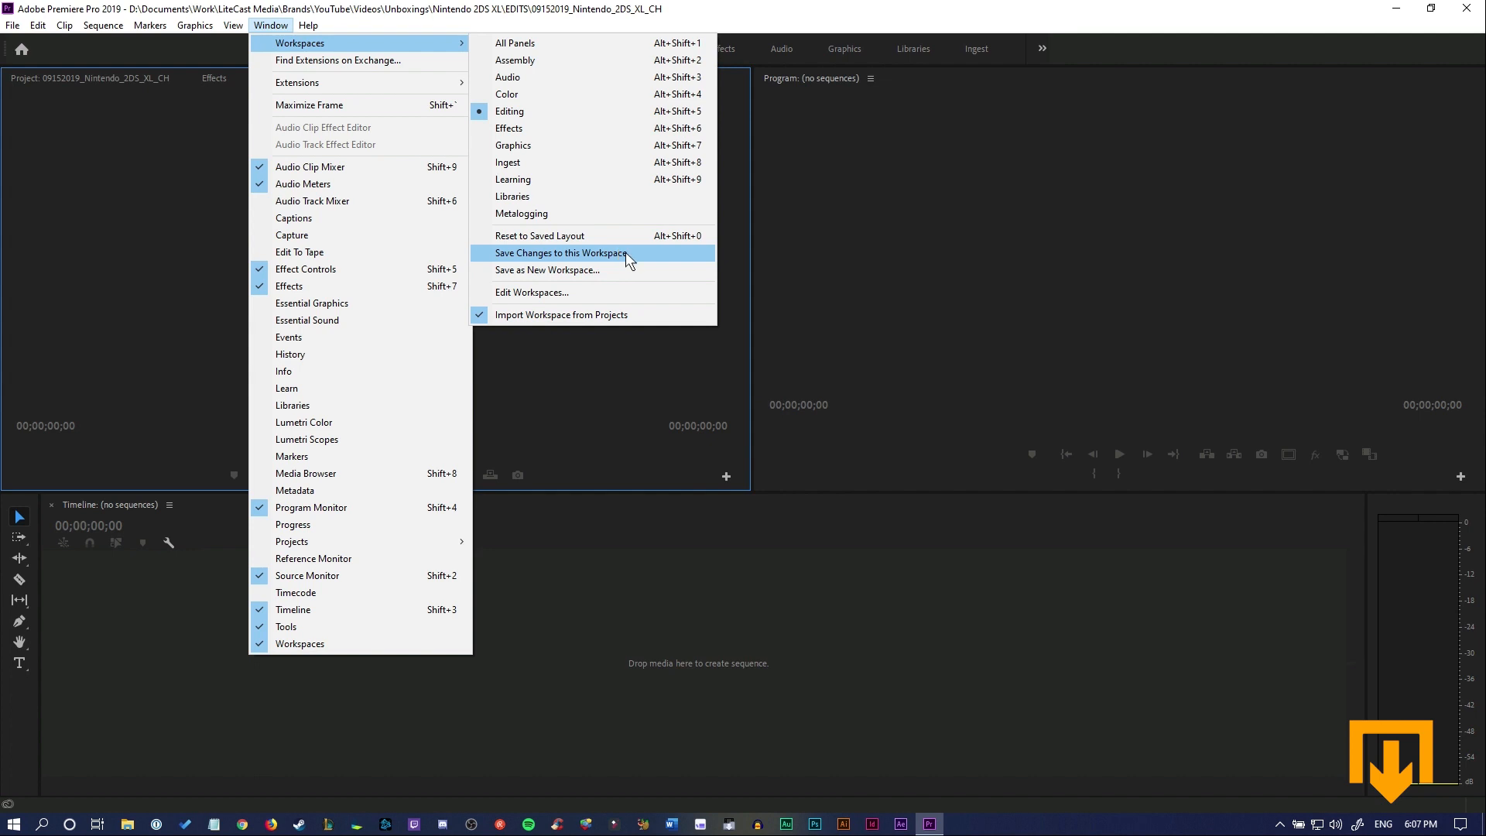
{"action": "left_click", "coordinate": [560, 253]}
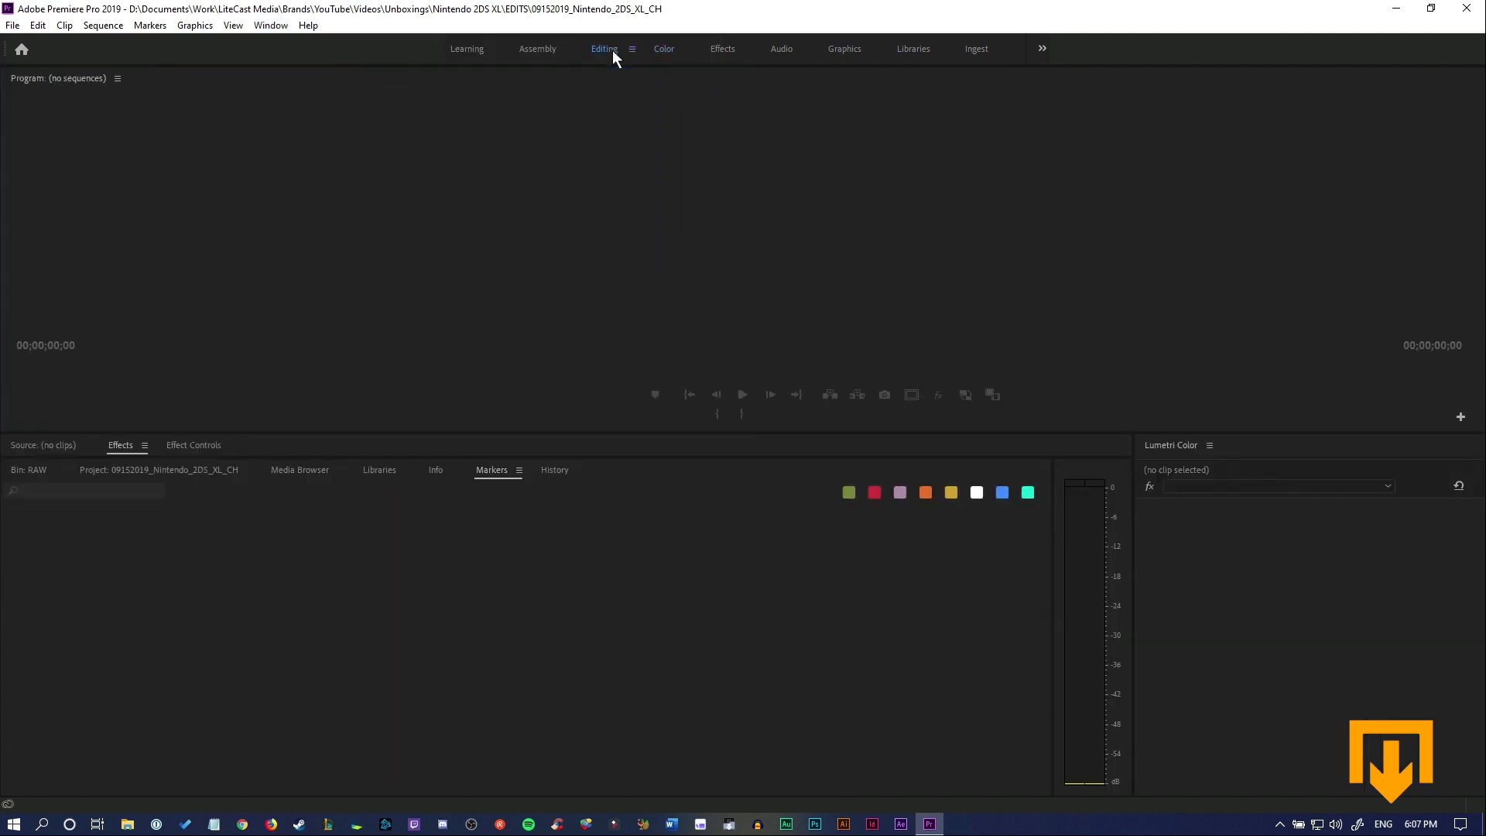
{"action": "left_click", "coordinate": [604, 48]}
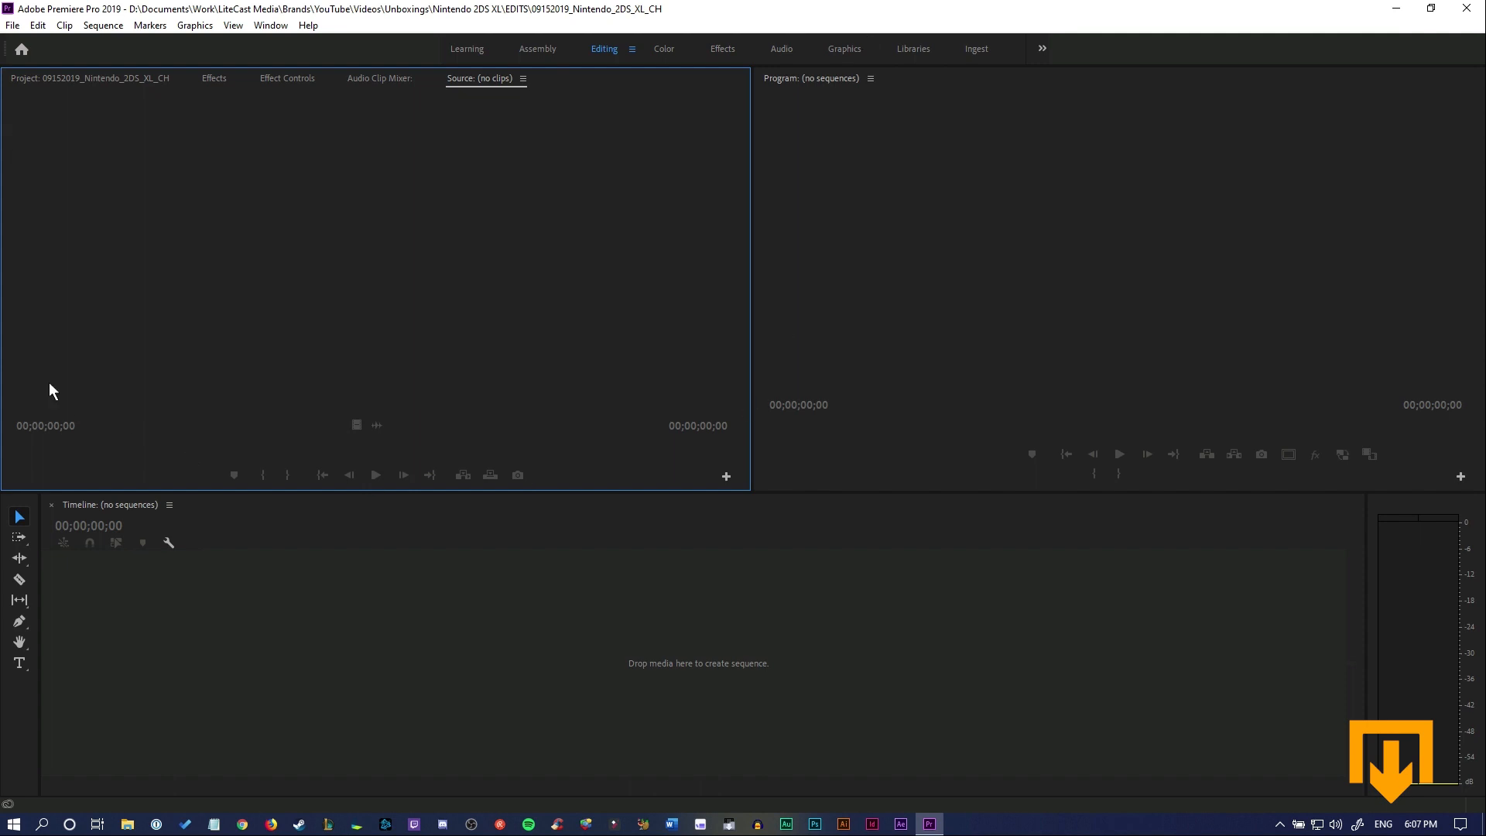
{"action": "mouse_move", "coordinate": [875, 677]}
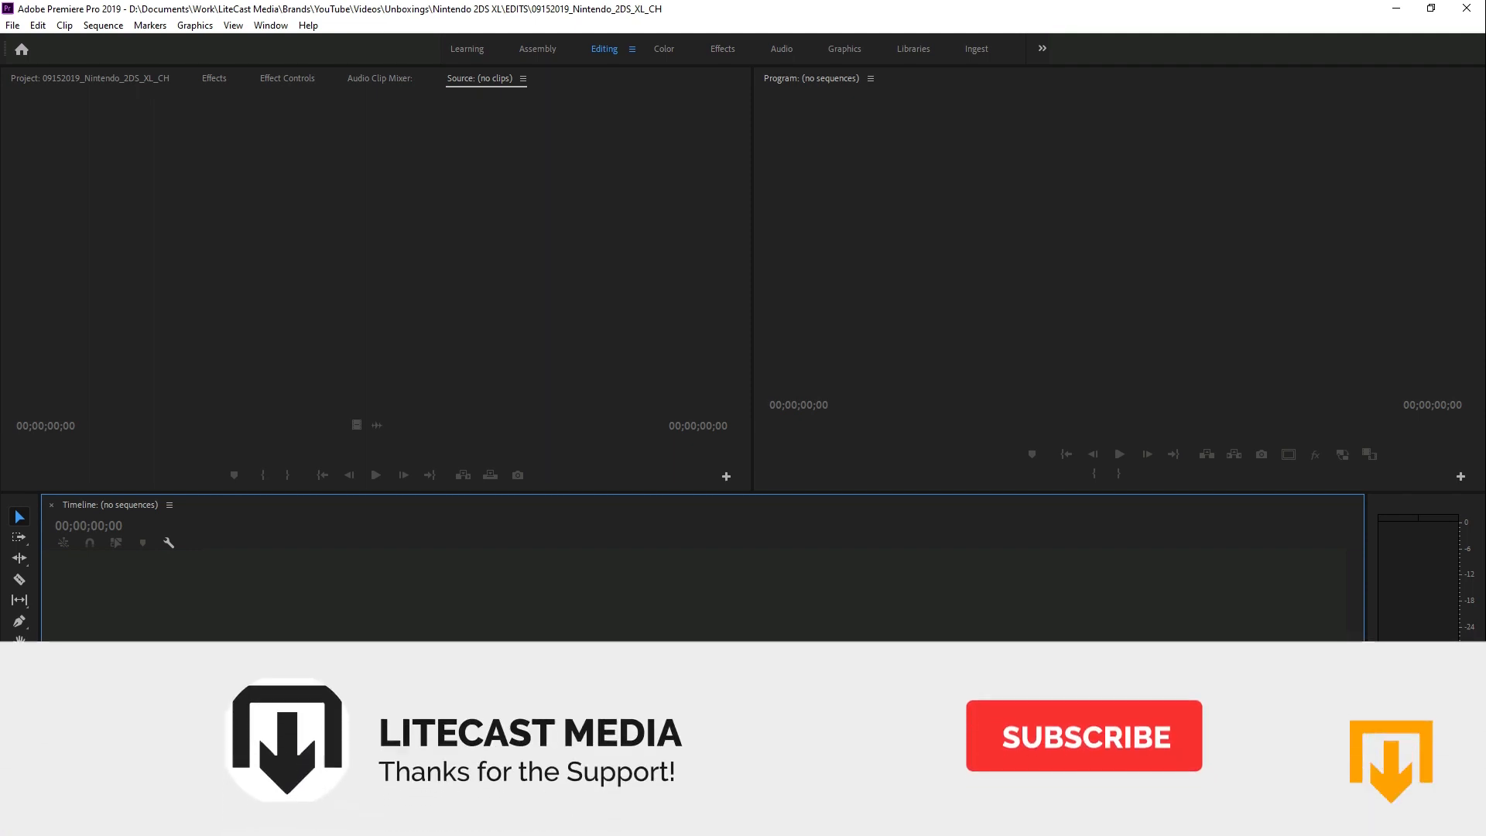
{"action": "left_click", "coordinate": [1083, 735]}
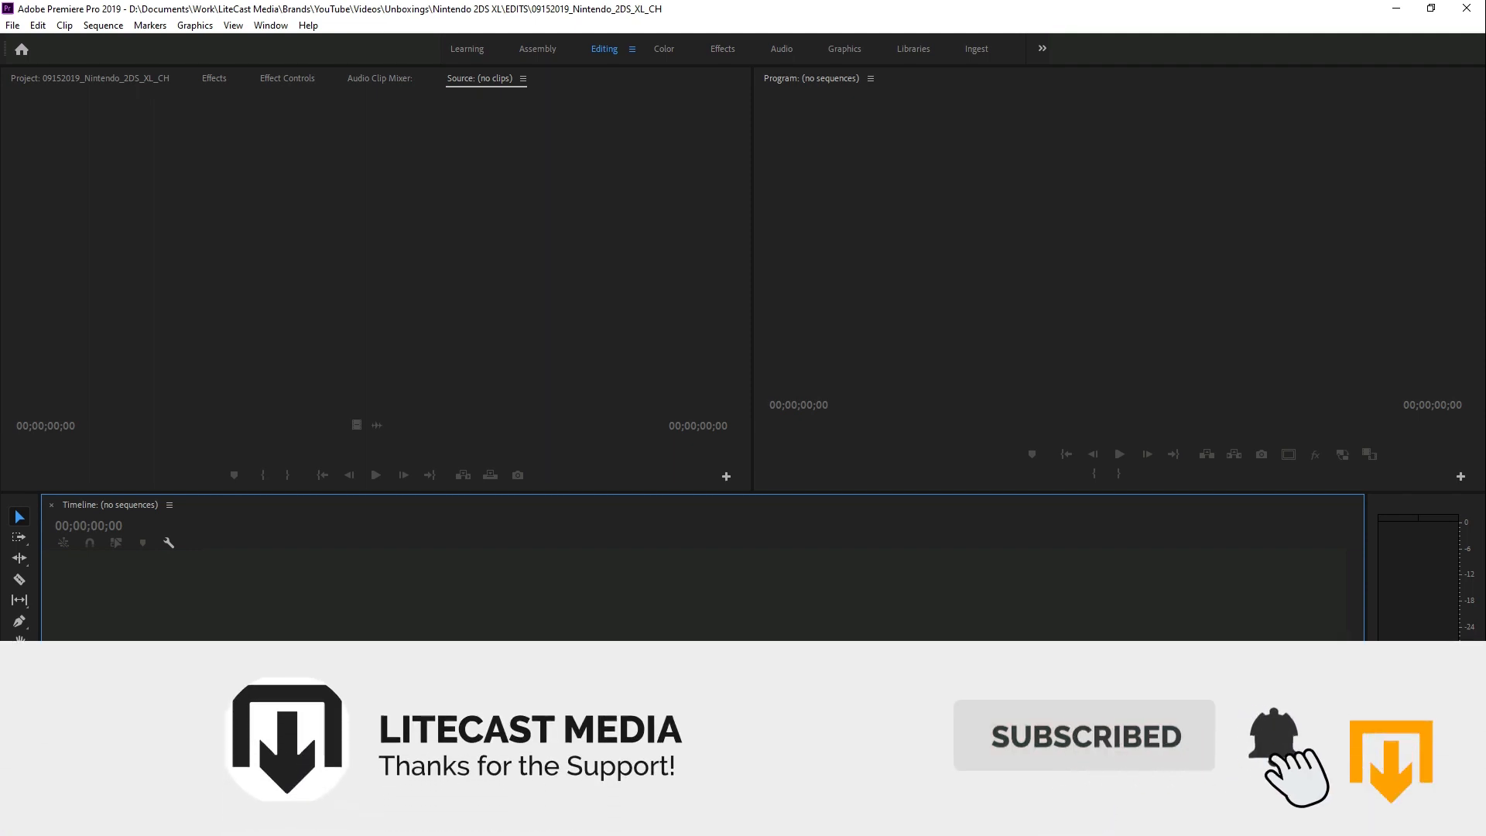